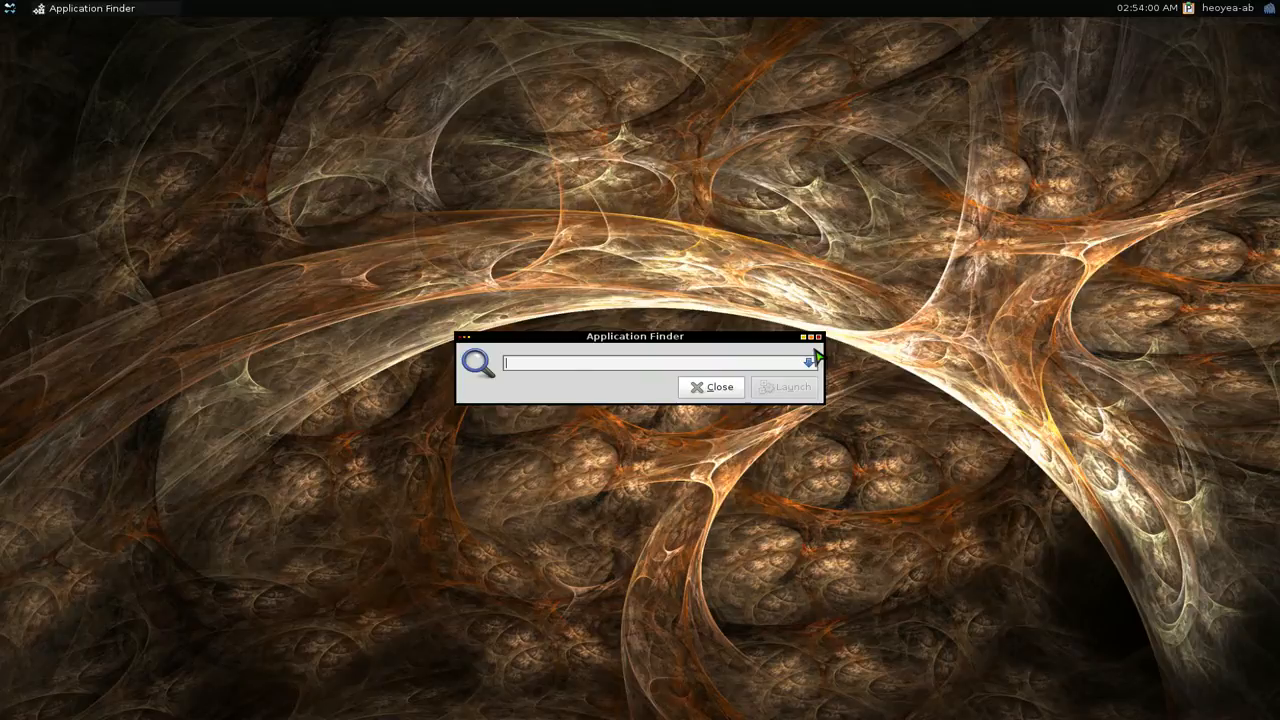
Step: Launch Leafpad from the finder by name, then close the empty Leafpad document
type("leafpad")
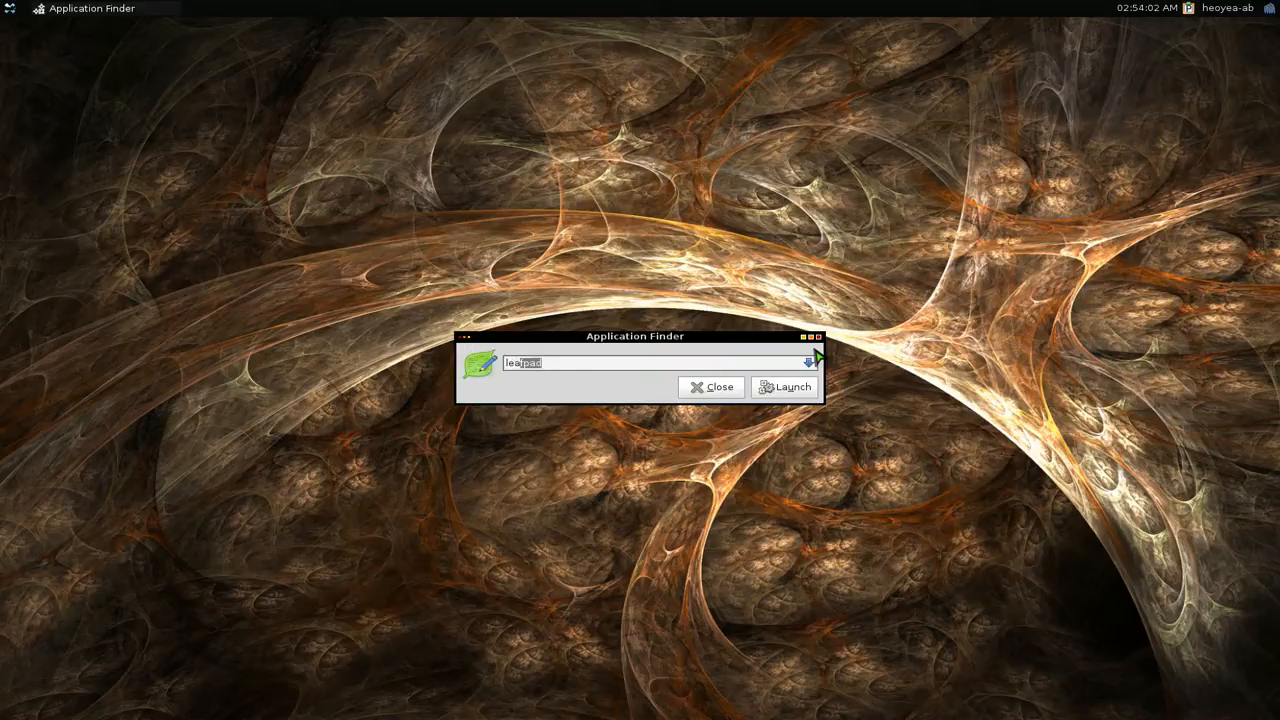
left_click(784, 388)
type("pcm")
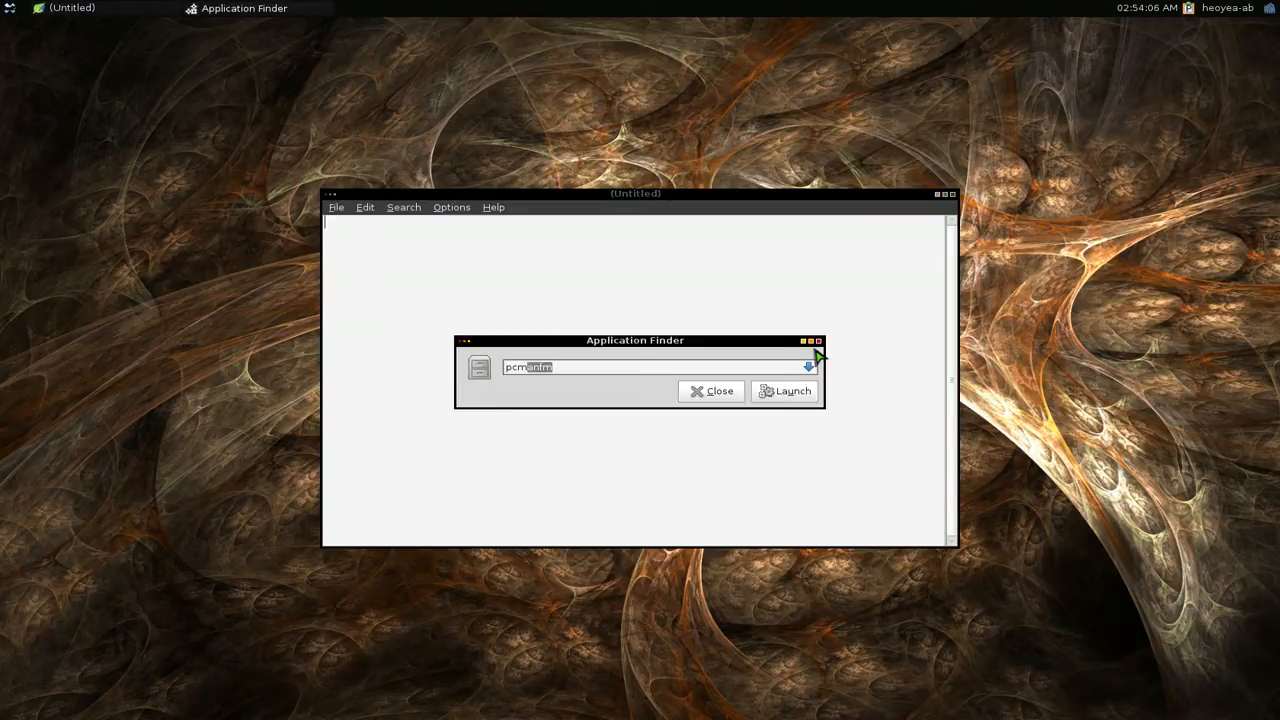
left_click(784, 390)
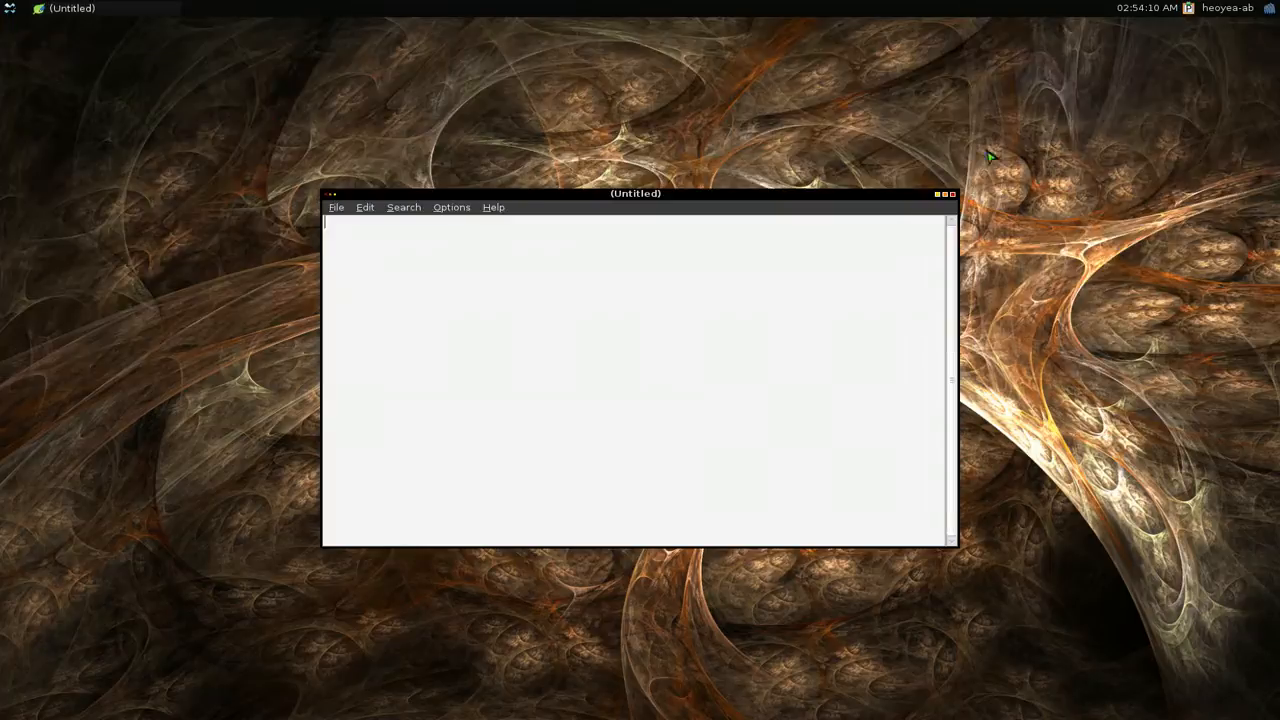
left_click(952, 194)
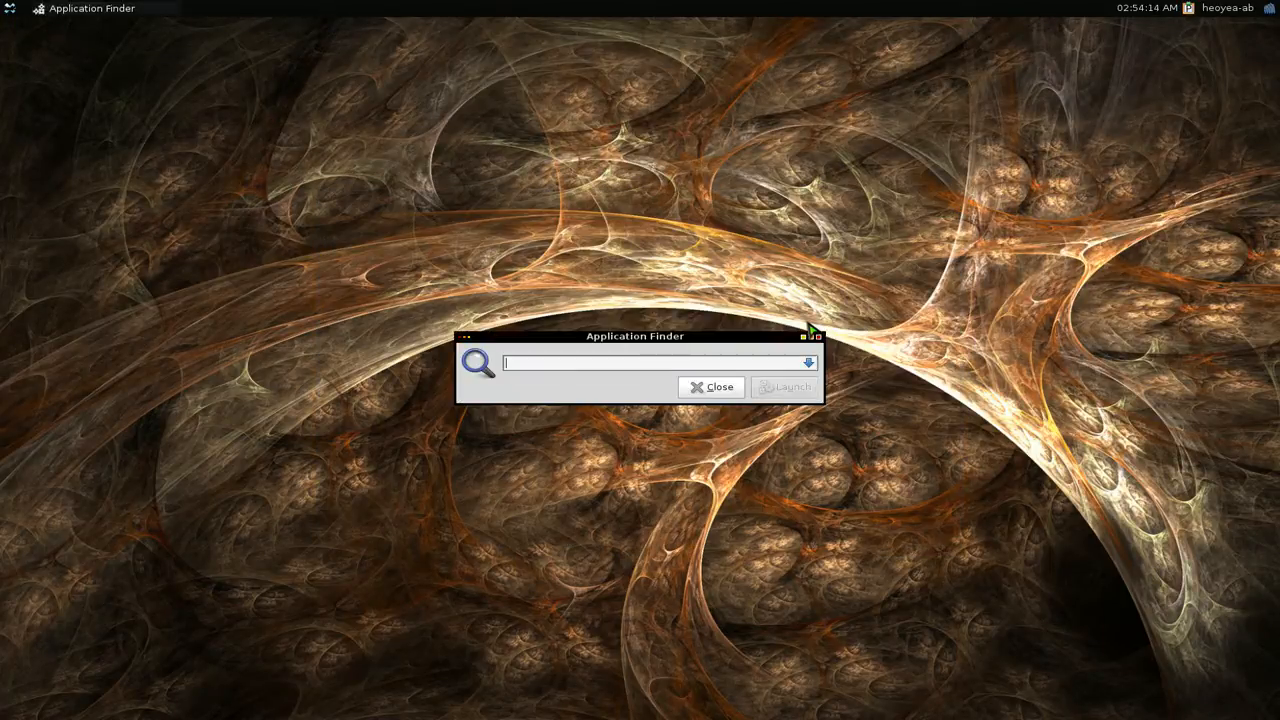
Step: Expand the finder, browse the Graphics and Multimedia categories, and bring up its preferences
left_click(808, 362)
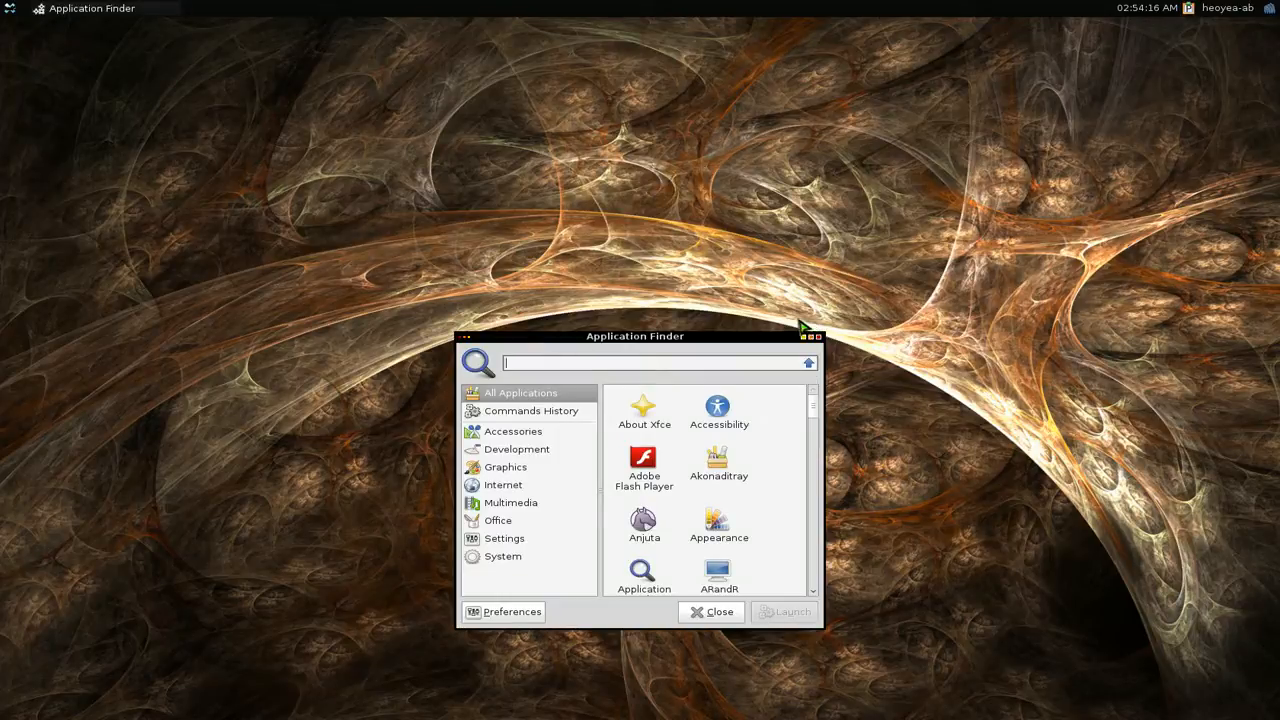
left_click(504, 468)
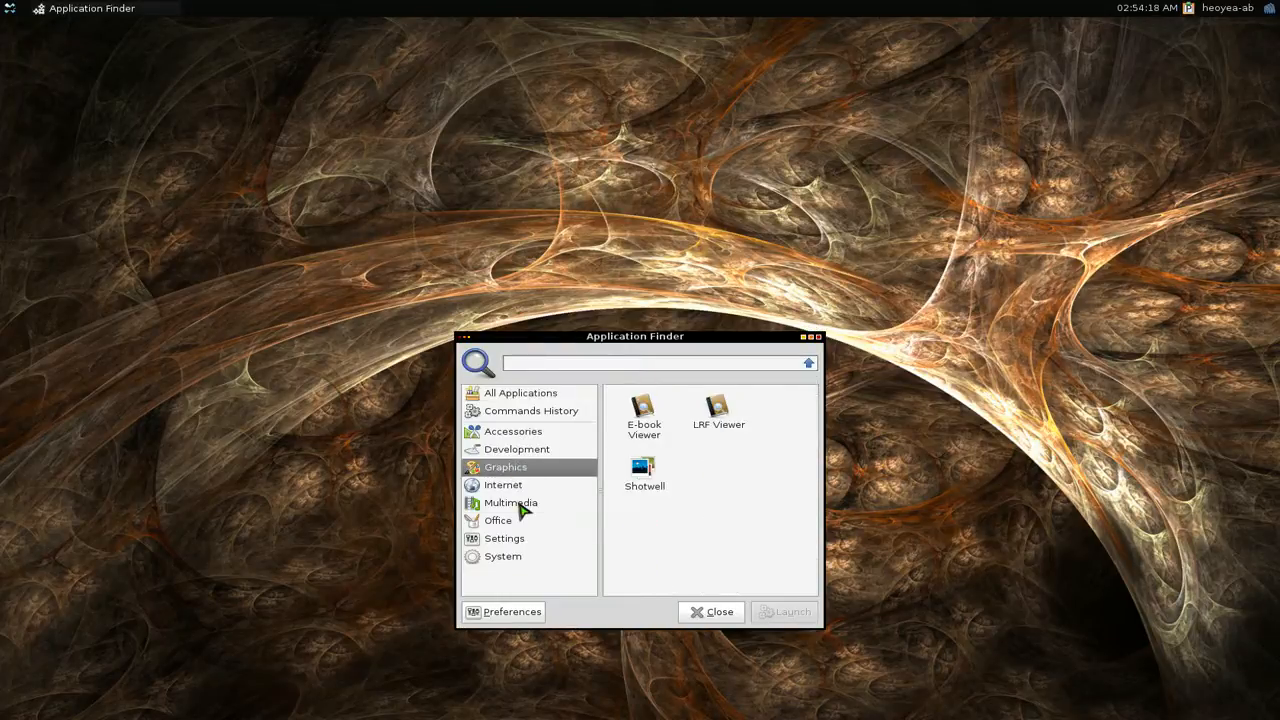
left_click(510, 502)
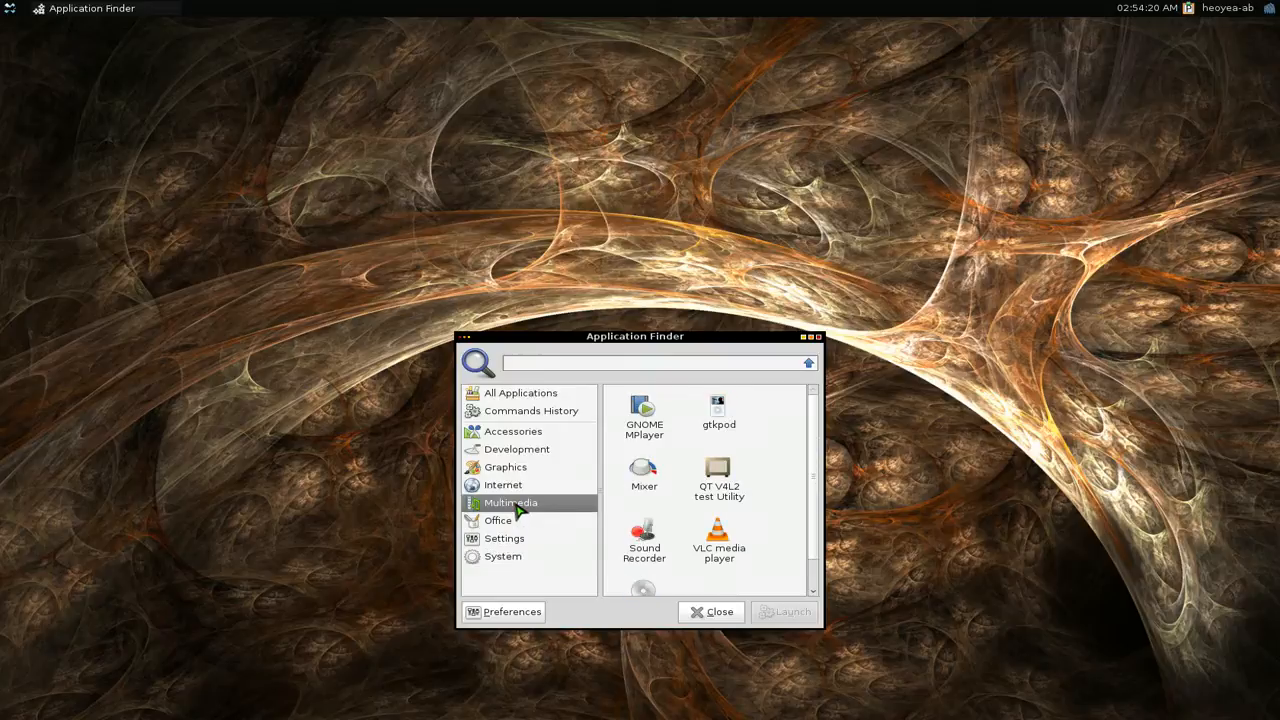
mouse_move(558, 558)
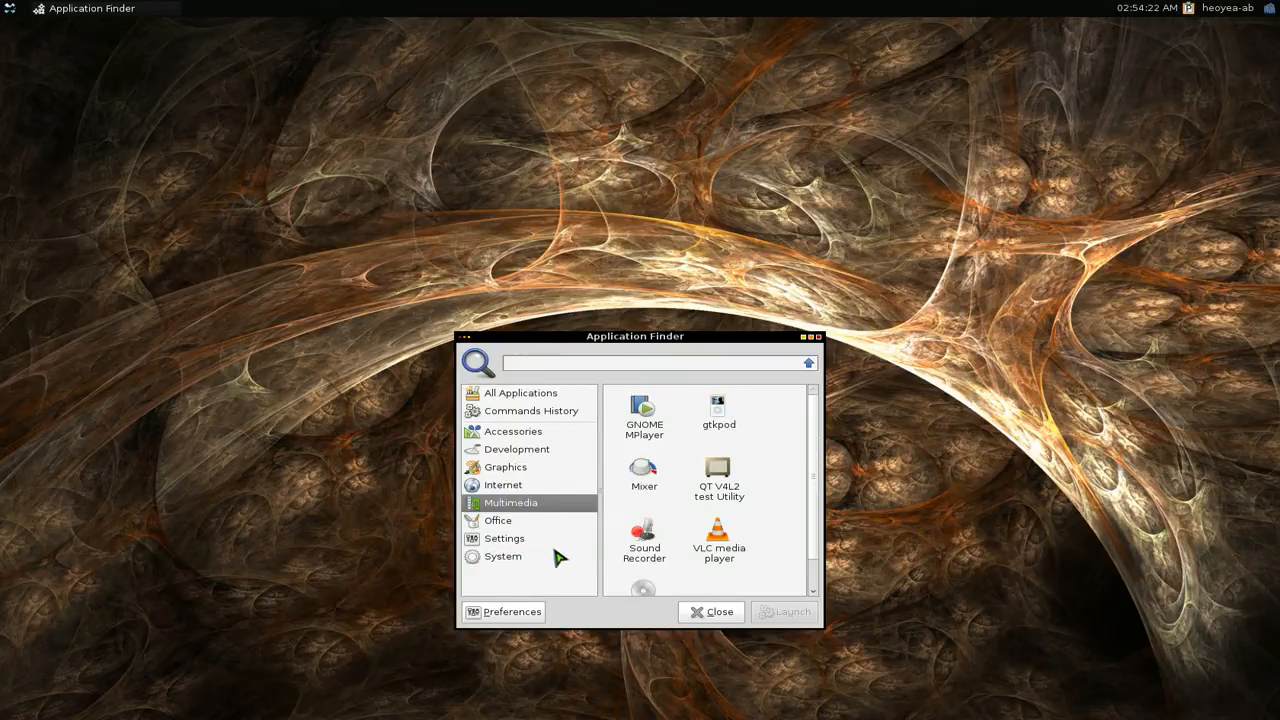
mouse_move(518, 620)
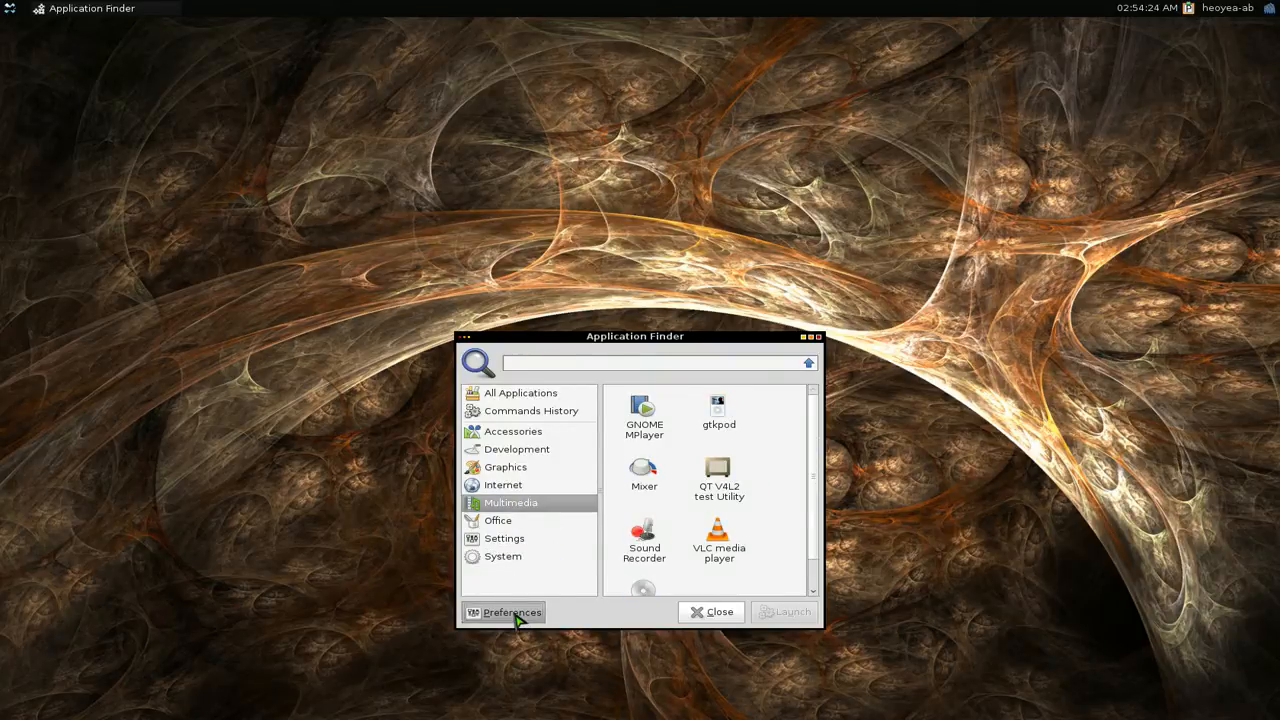
left_click(504, 612)
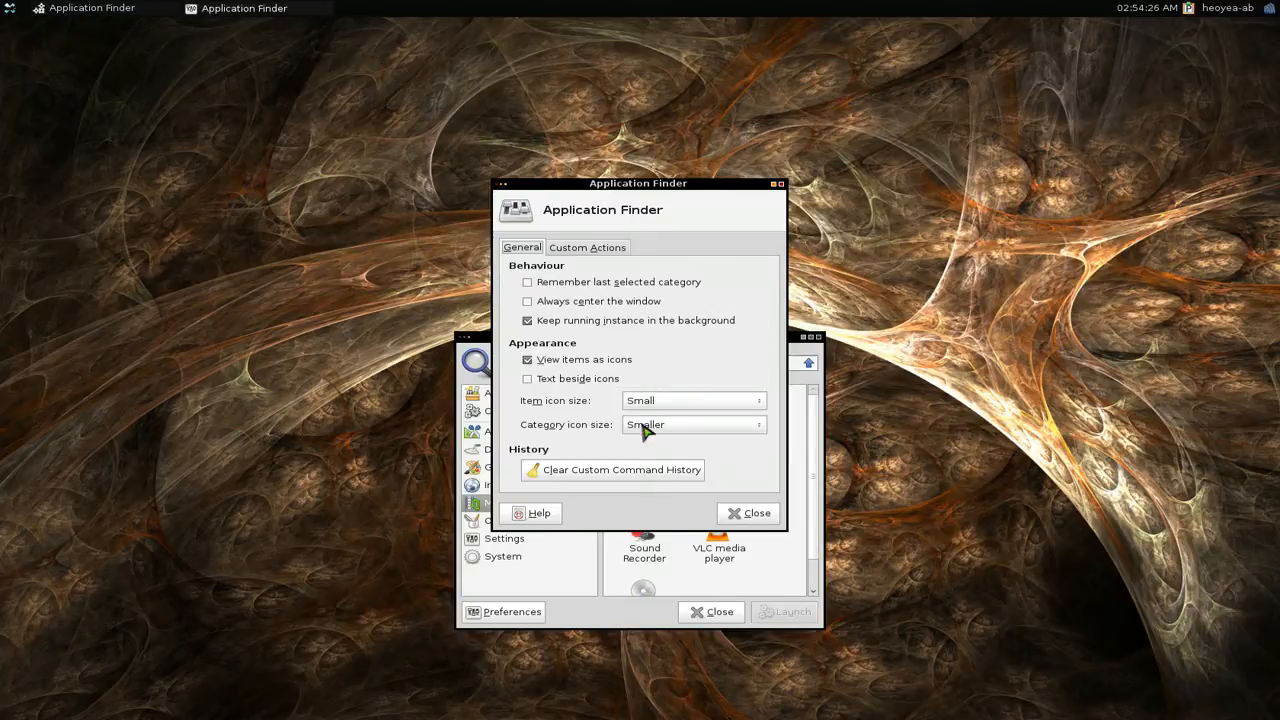
mouse_move(584, 280)
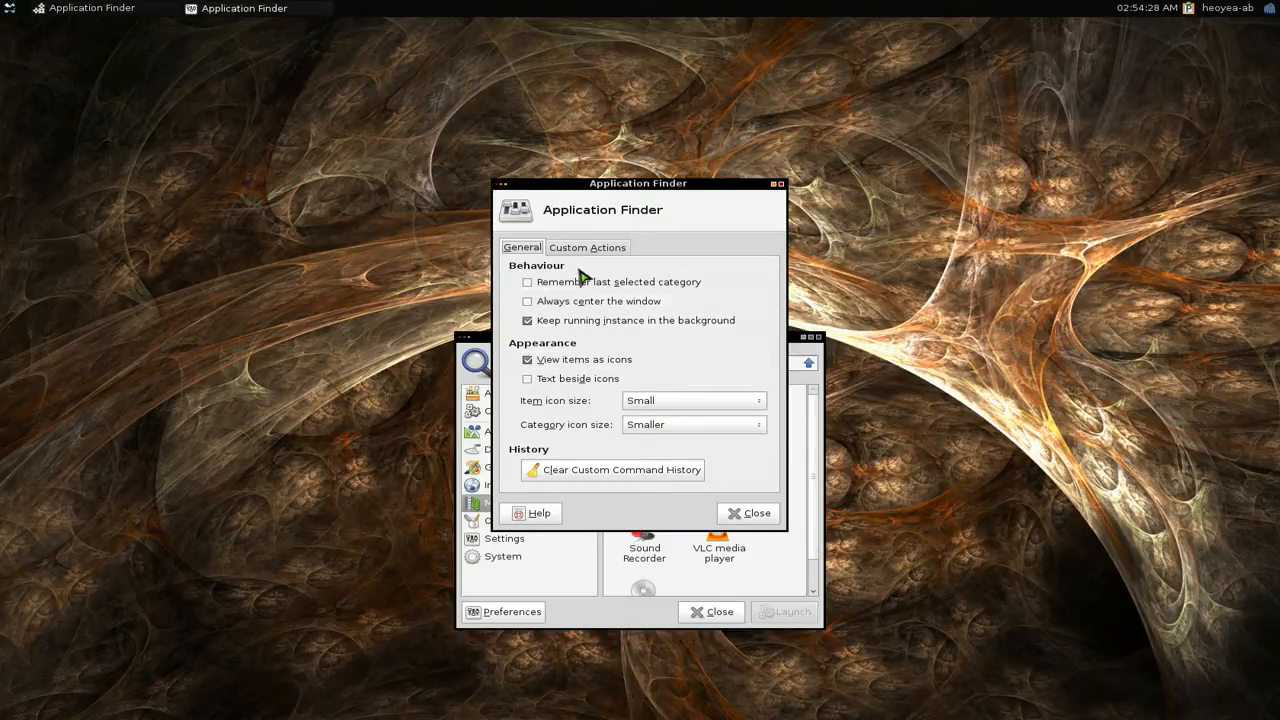
Step: Inspect the Custom Actions list, examining the !w command and the URL regular-expression pattern
left_click(588, 248)
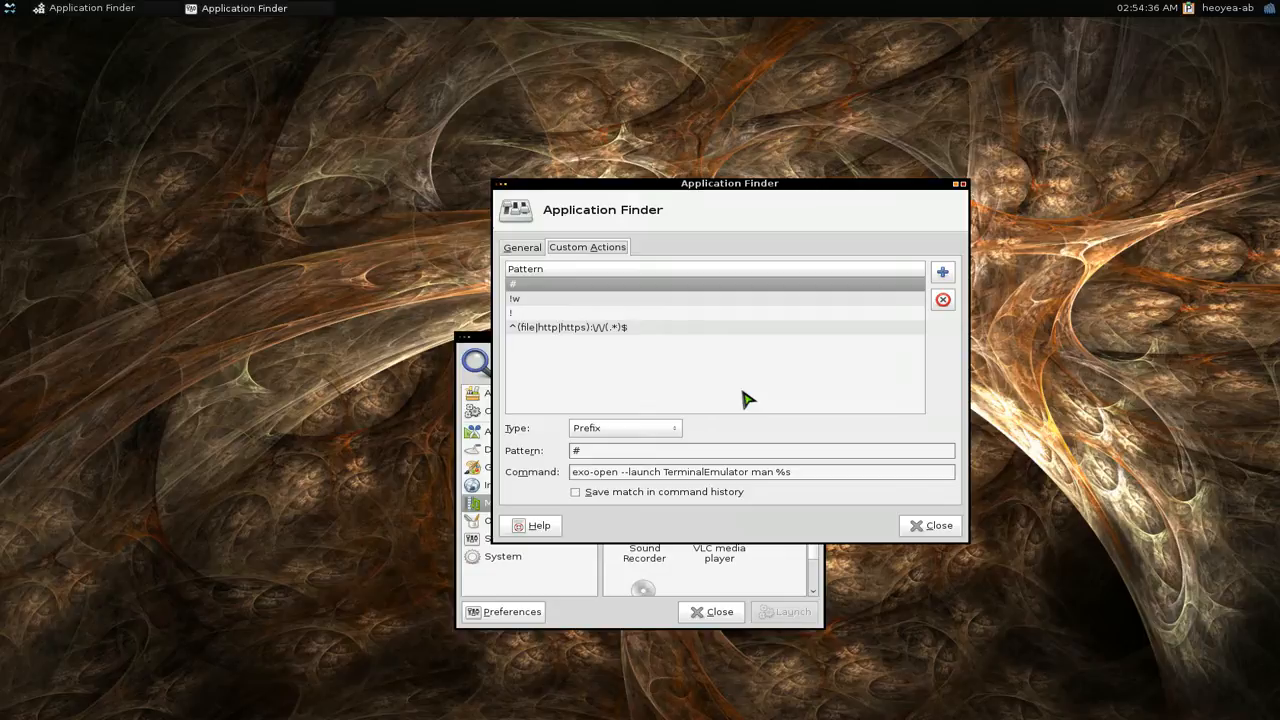
mouse_move(584, 316)
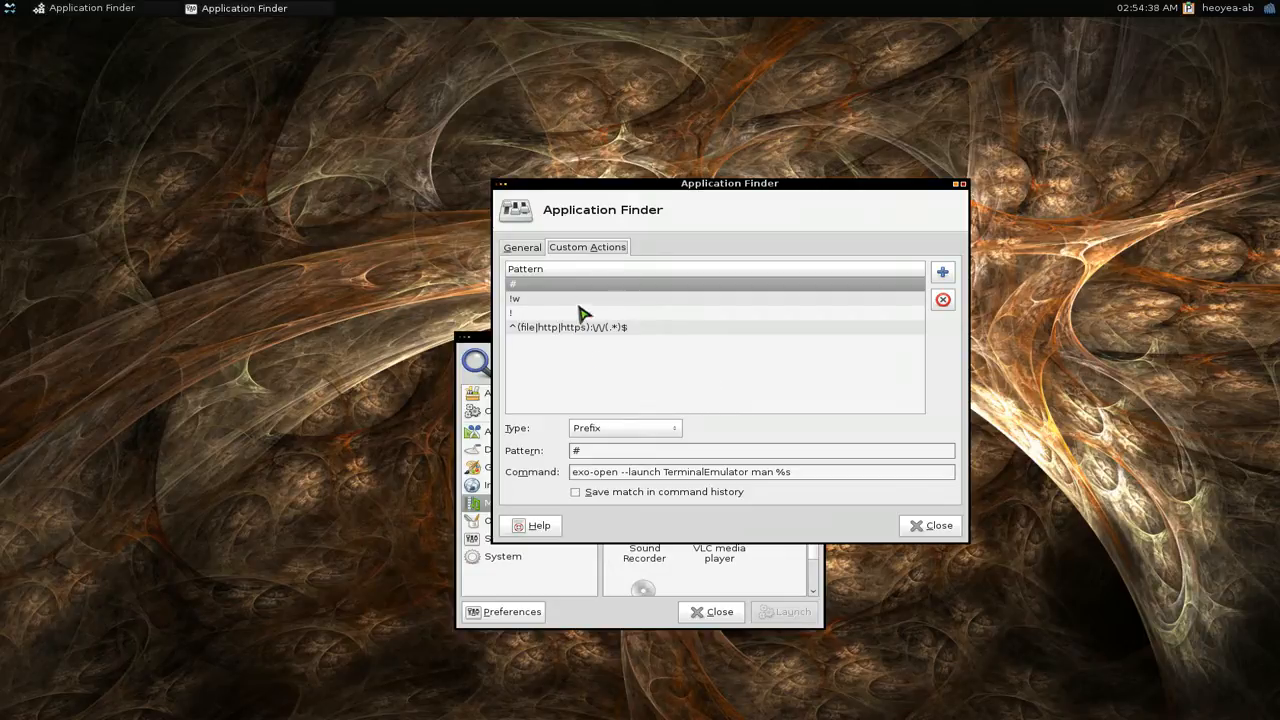
mouse_move(524, 298)
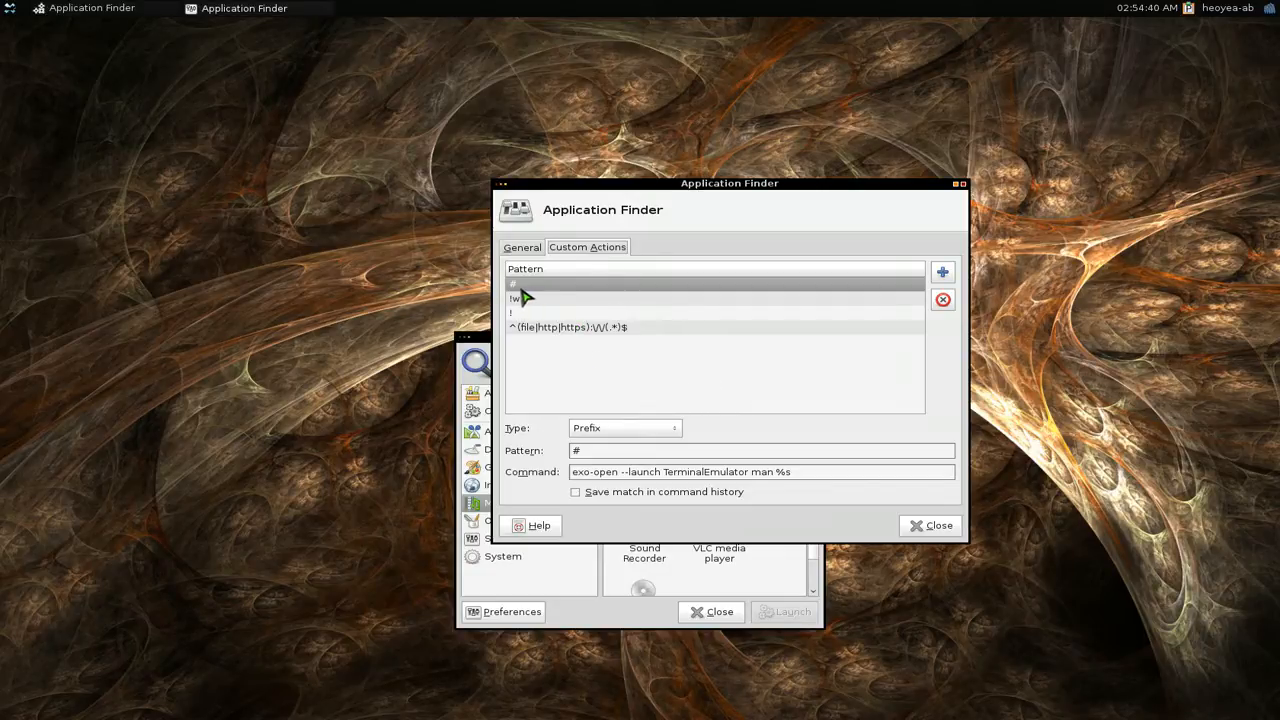
mouse_move(760, 490)
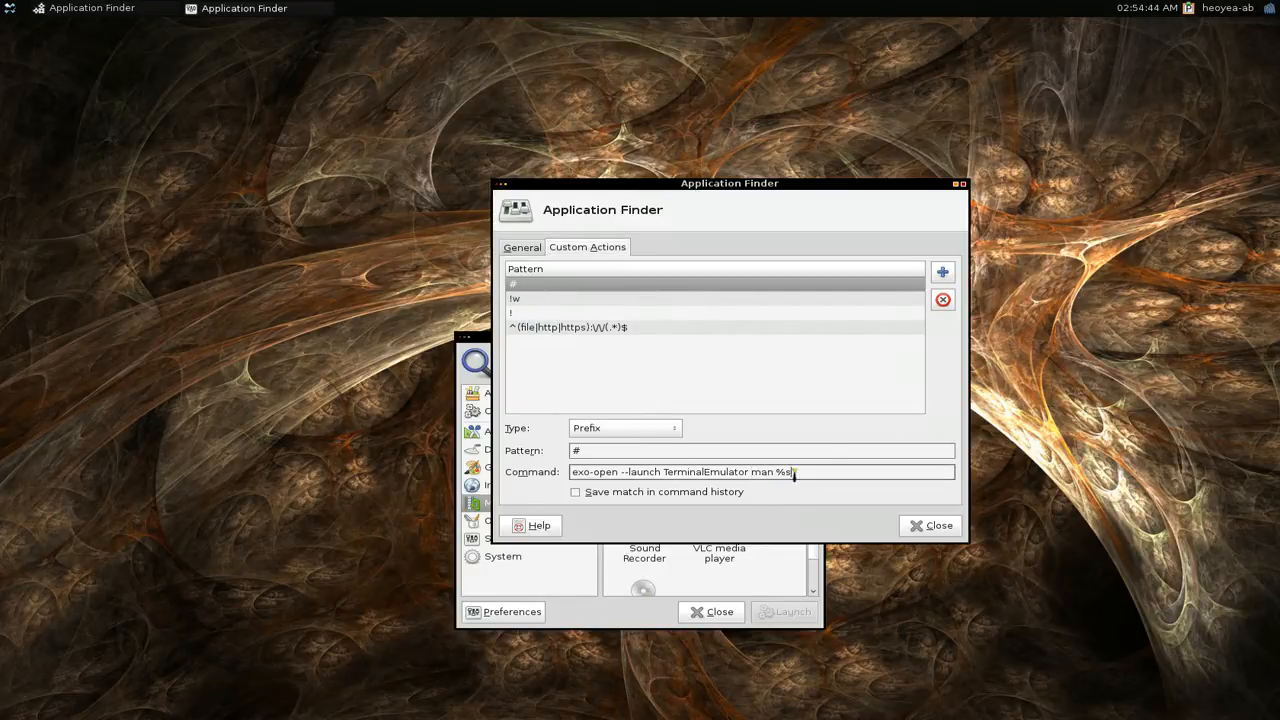
mouse_move(550, 308)
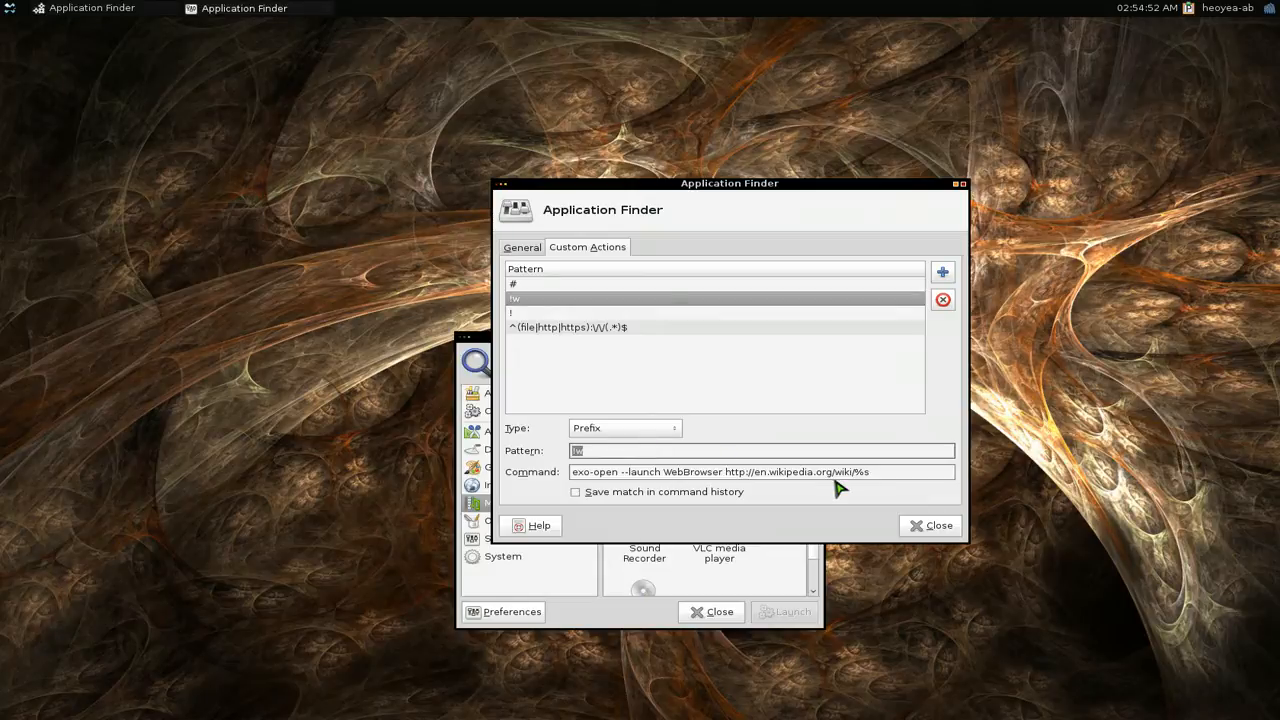
double_click(788, 472)
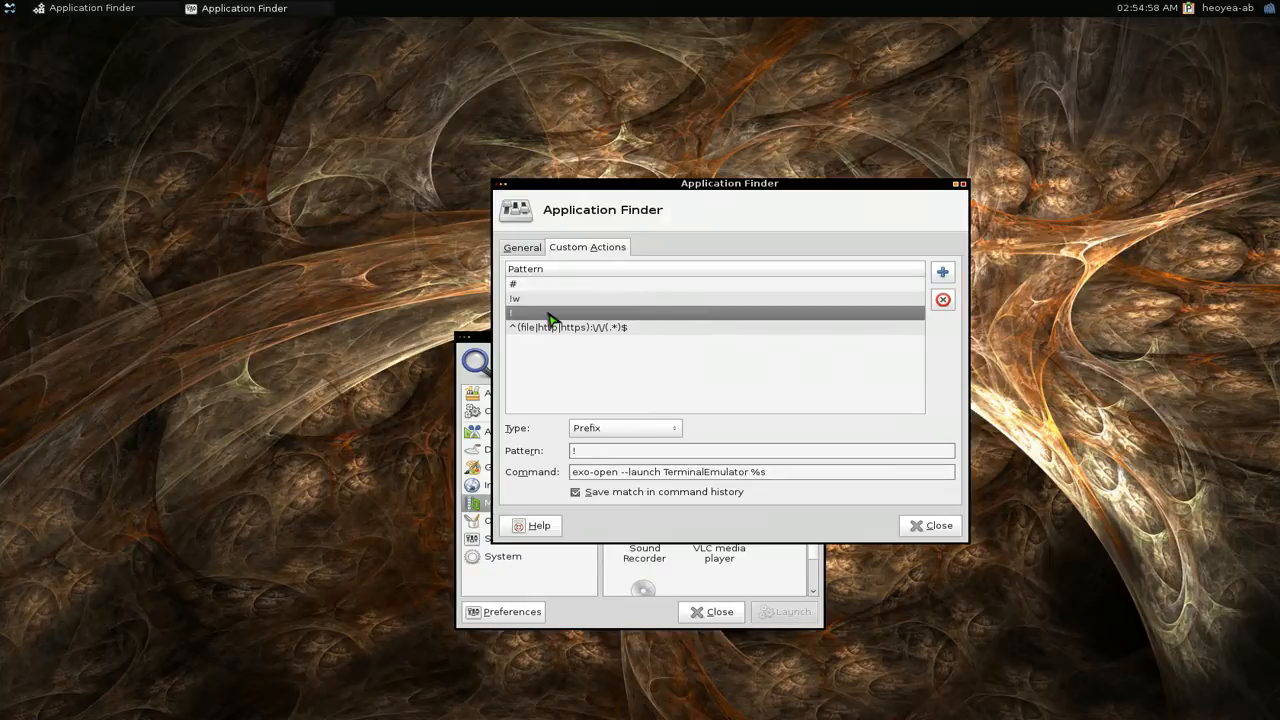
mouse_move(570, 344)
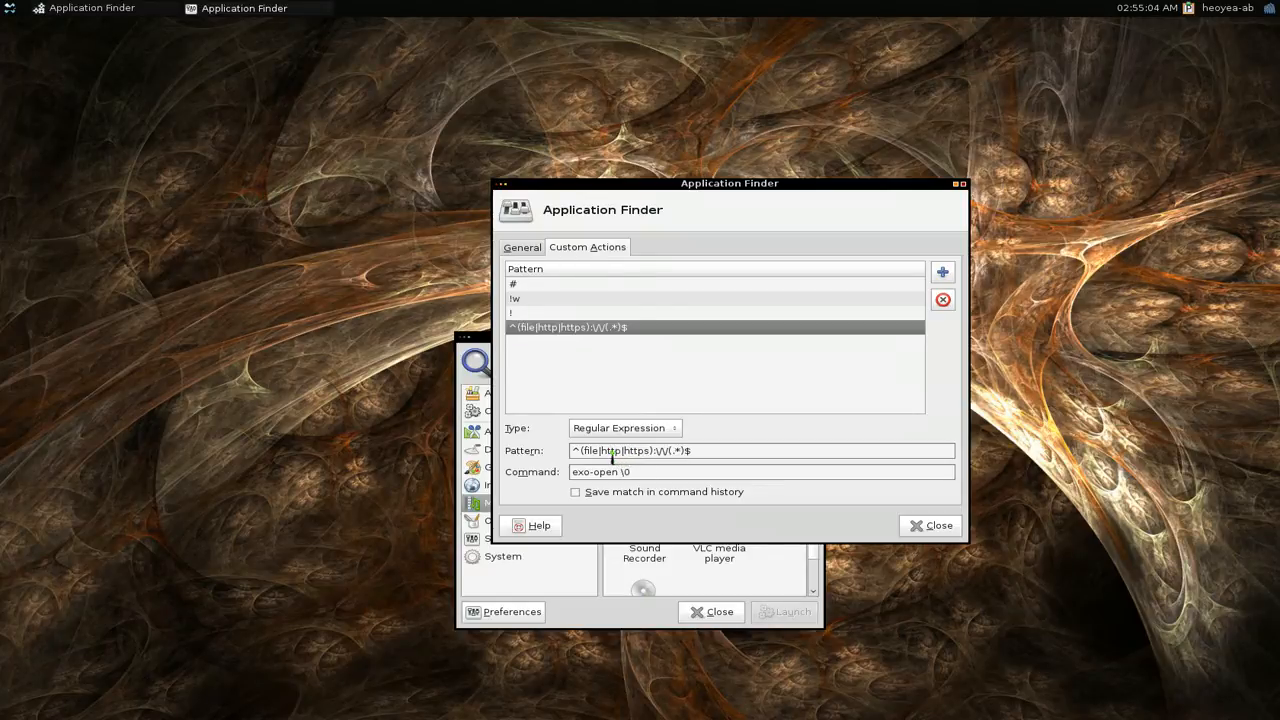
double_click(612, 450)
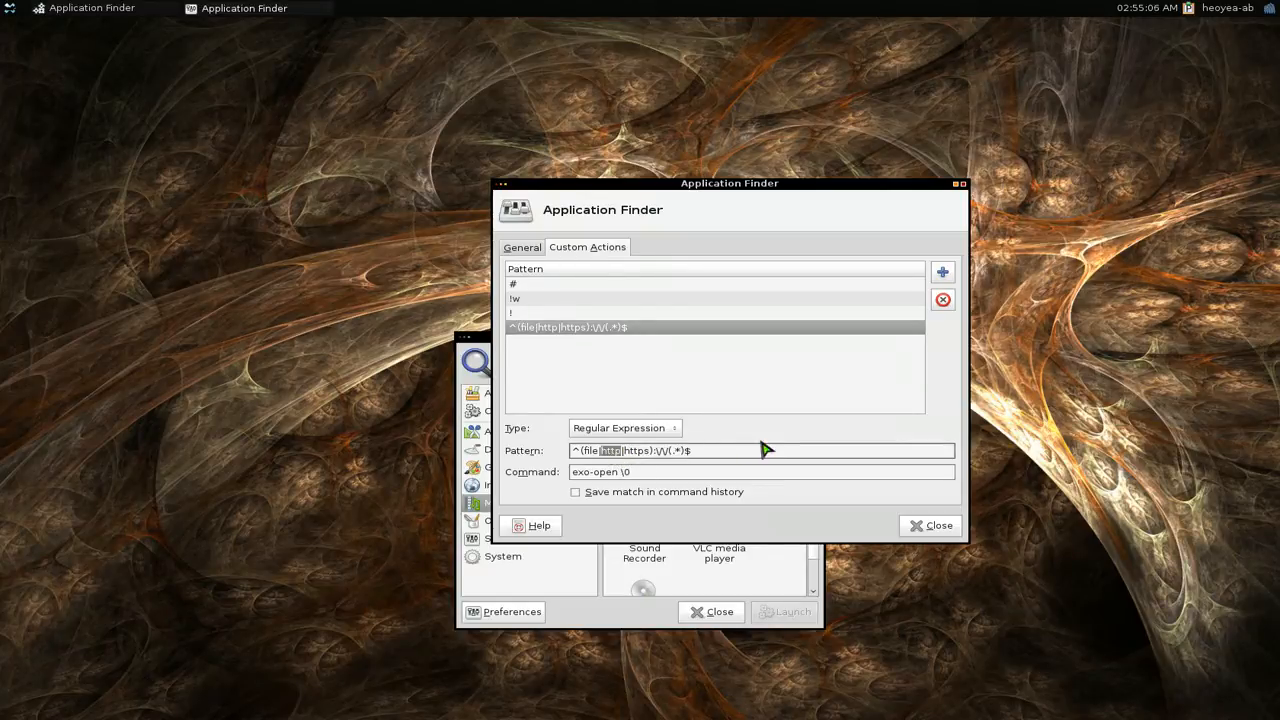
mouse_move(688, 452)
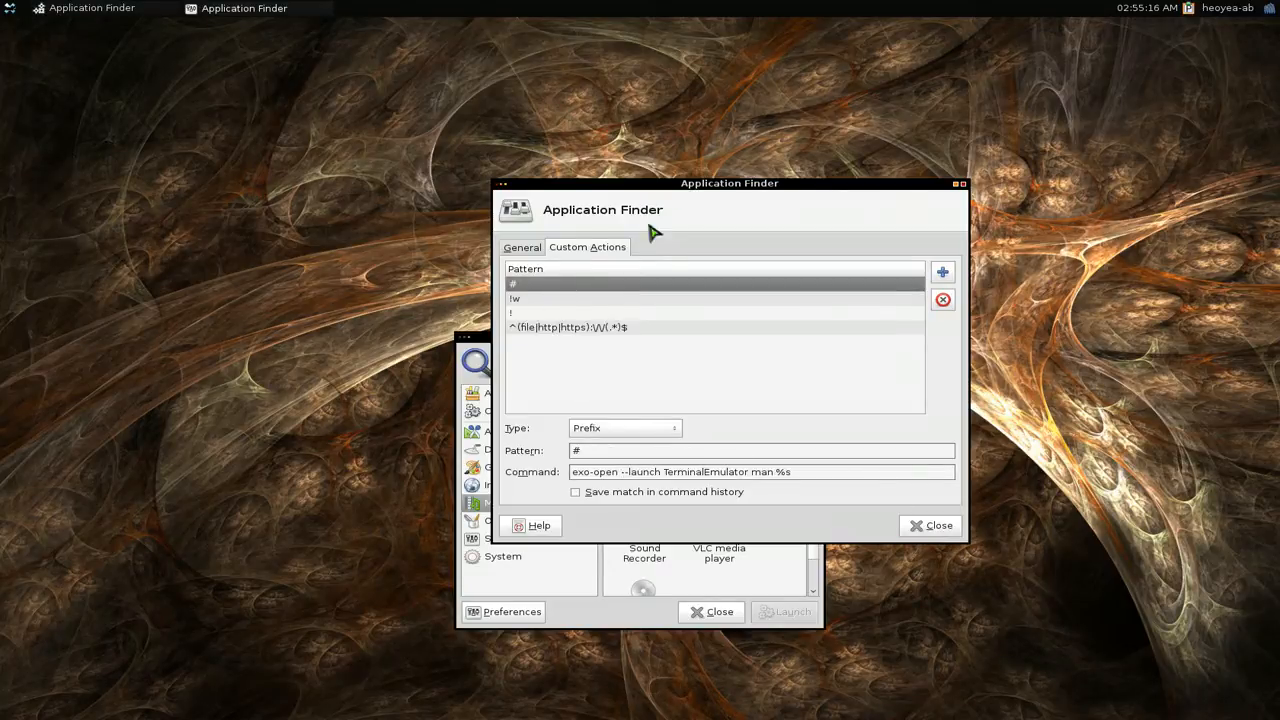
Step: Run '#ffmpeg' in the finder to show the ffmpeg manual page, then close it
left_click_drag(730, 182, 1048, 236)
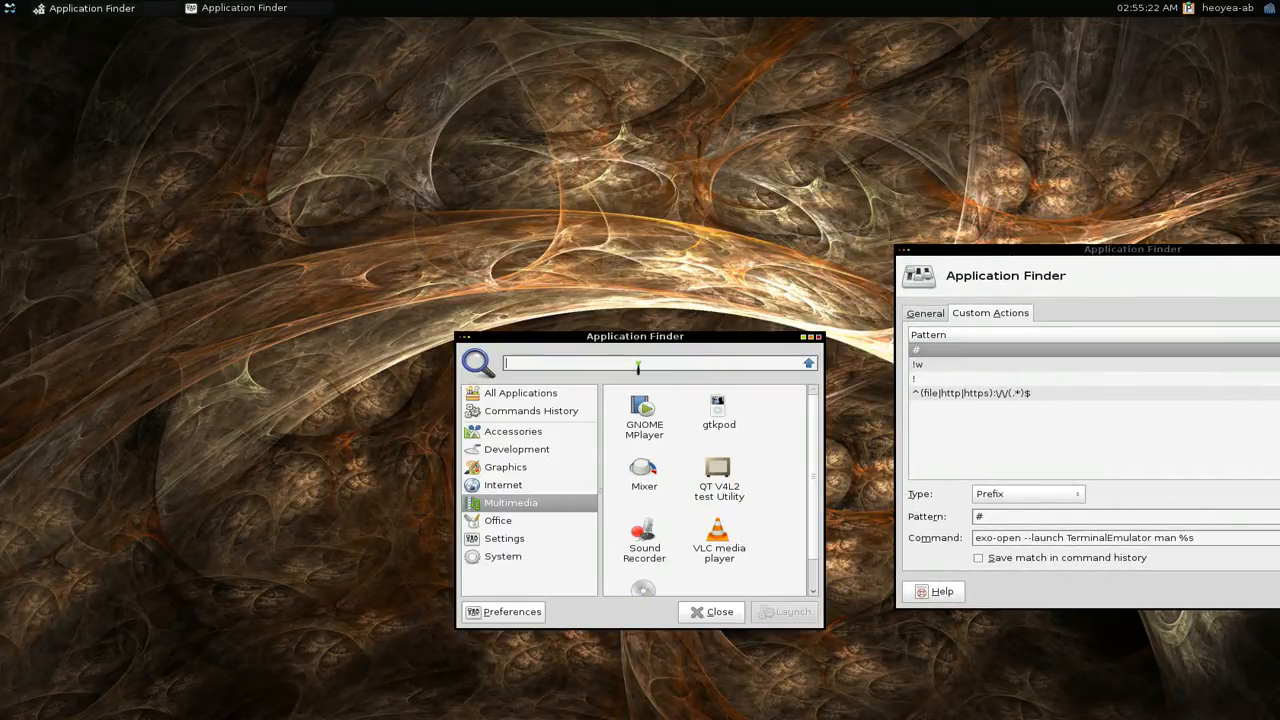
type("#")
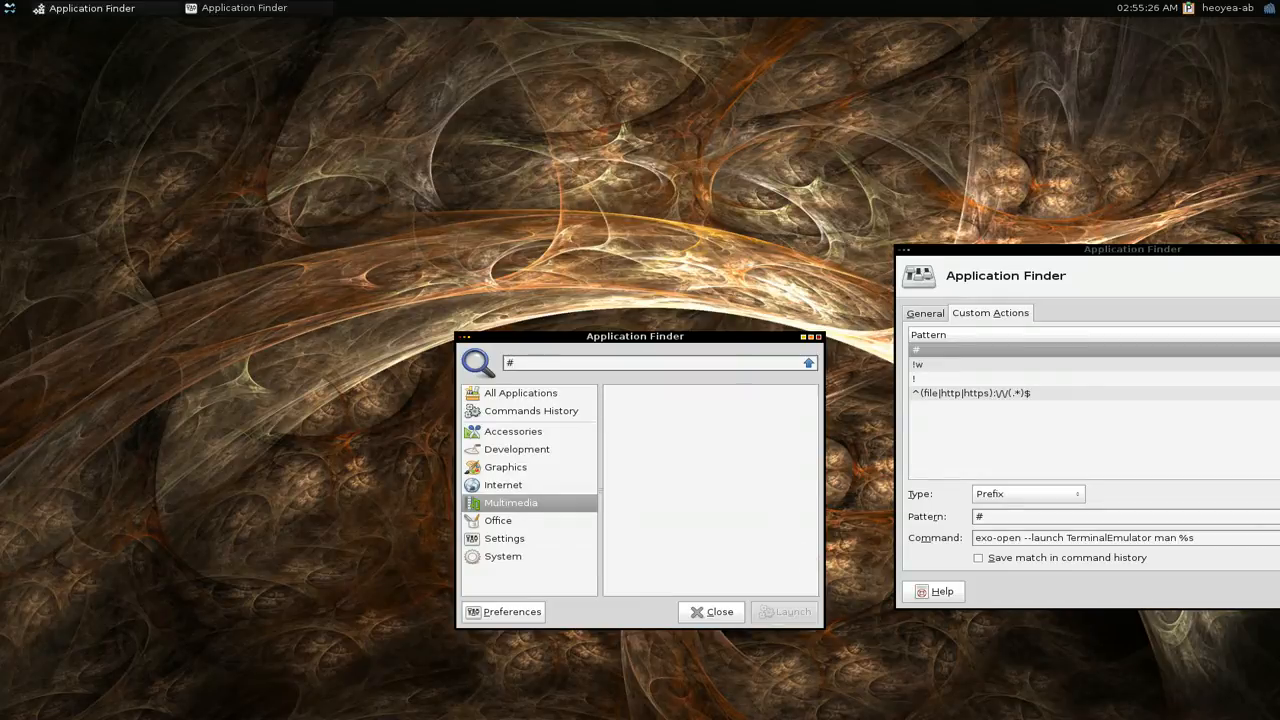
type("ffmpeg")
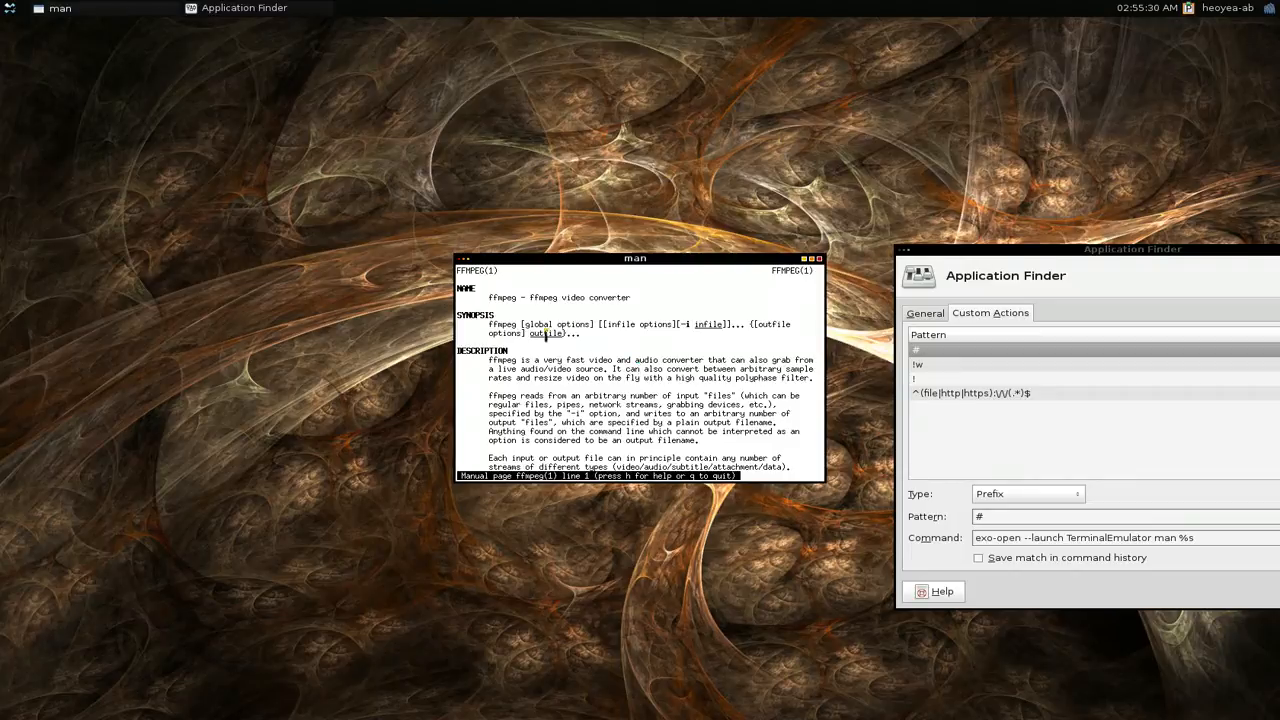
left_click(818, 258)
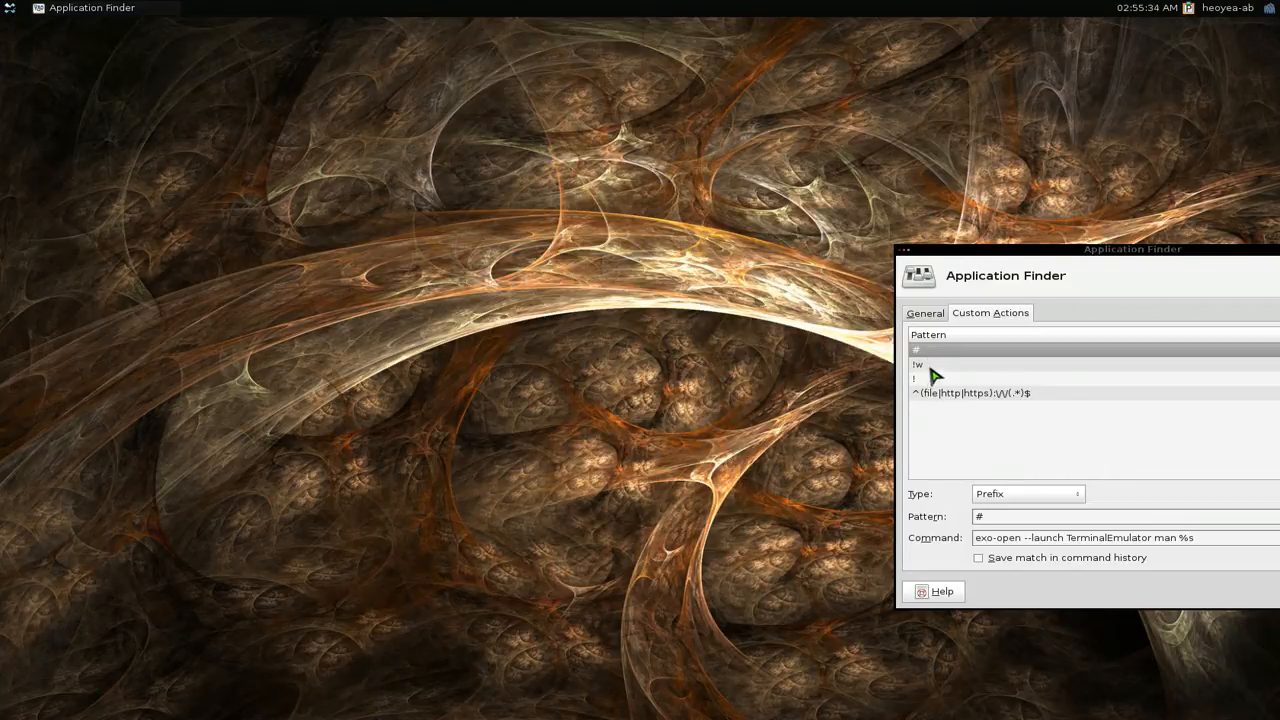
Step: Run '!yaourt xfce' in the finder so the command executes in a terminal
left_click(916, 378)
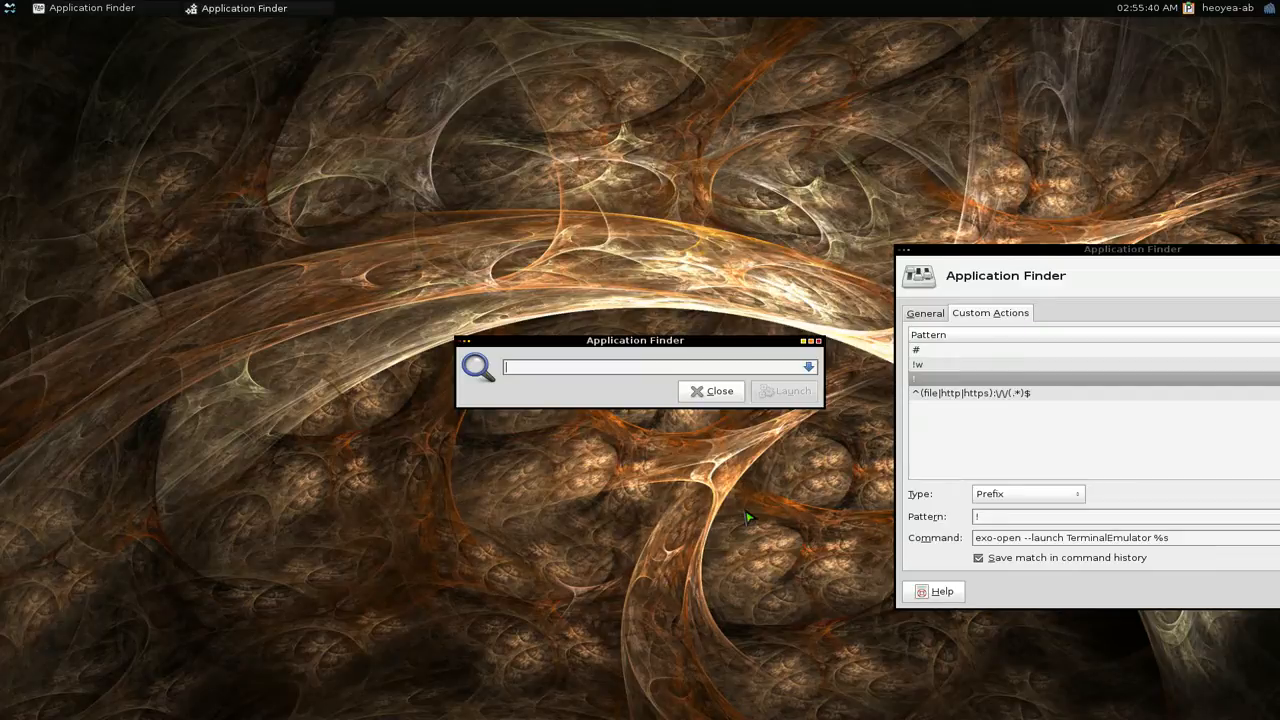
type("!")
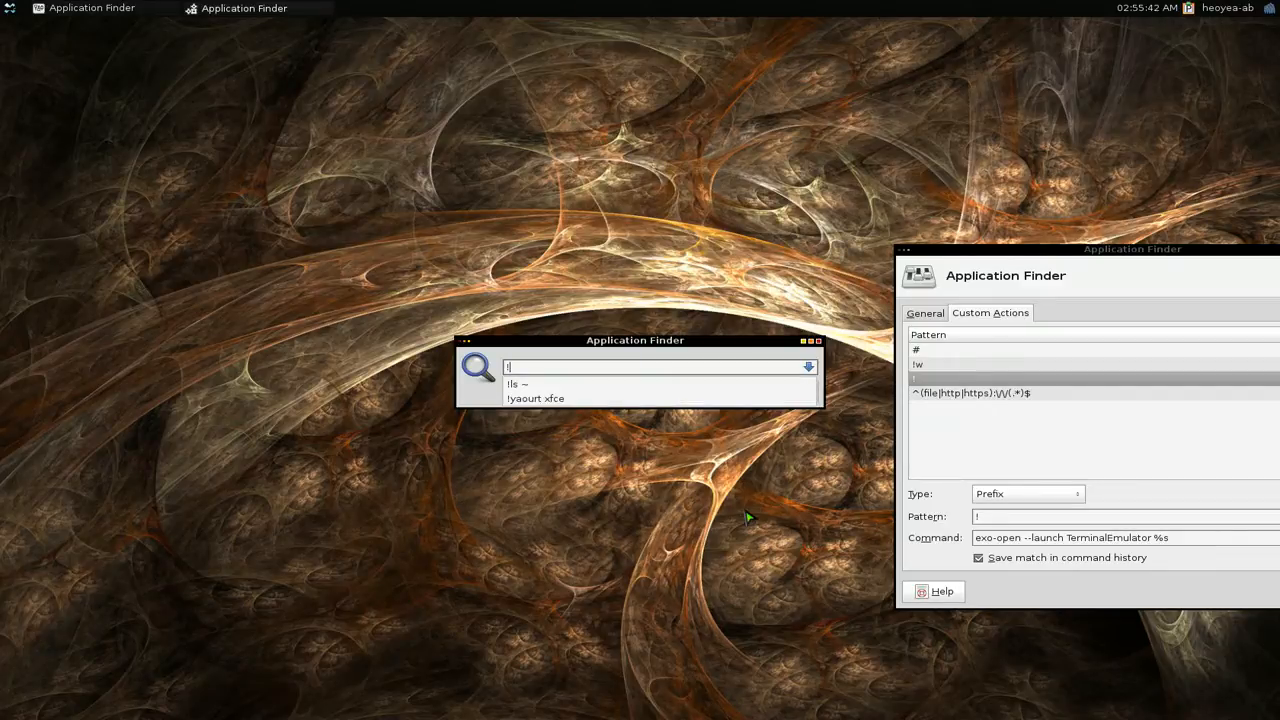
left_click(536, 398)
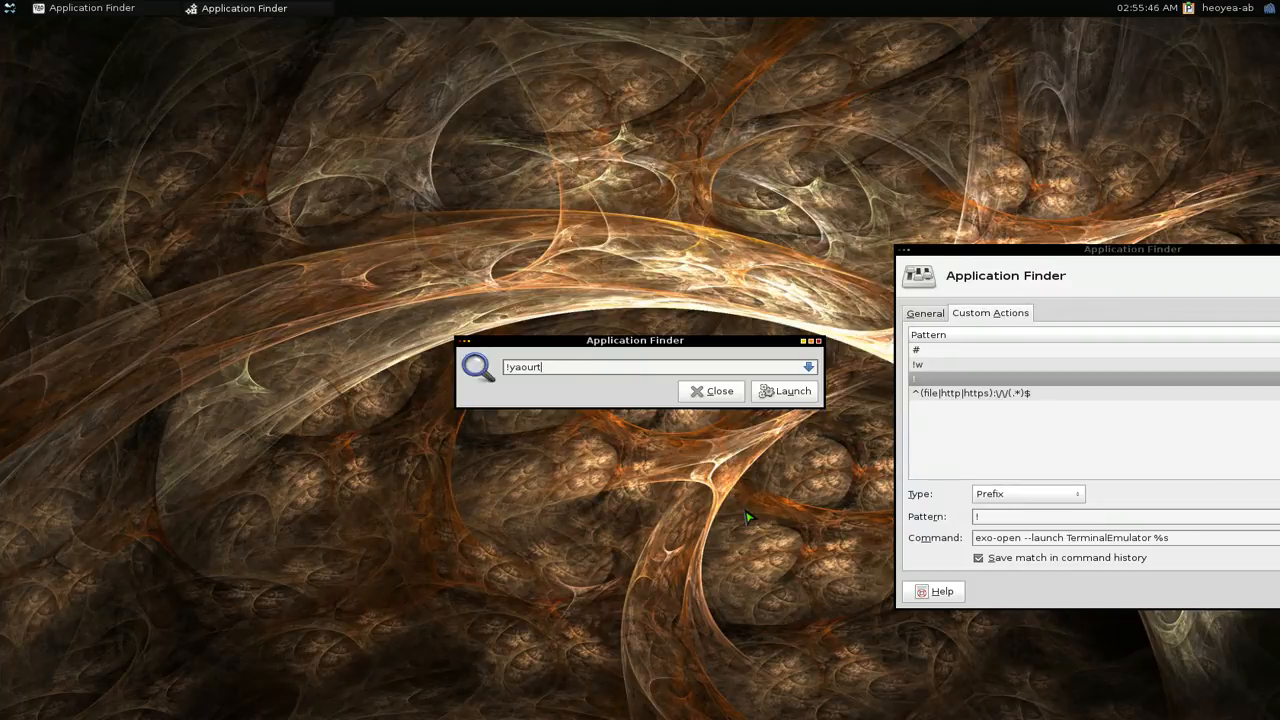
type("xfce")
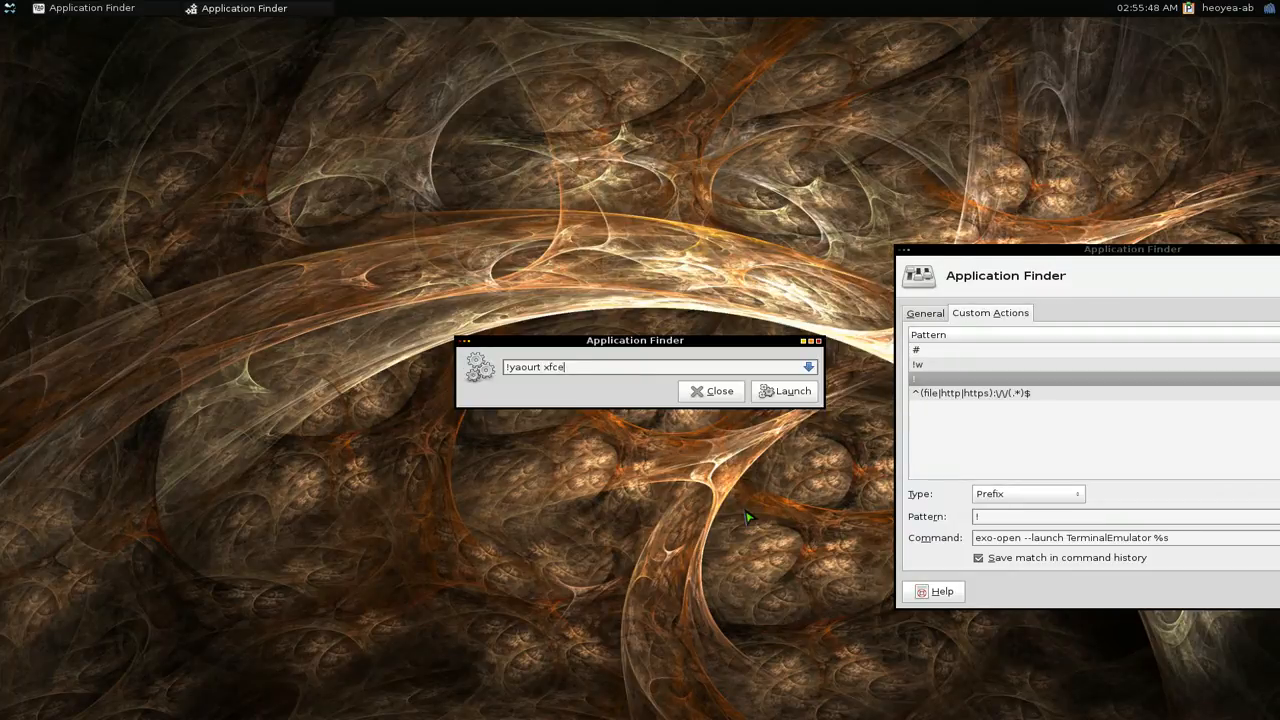
left_click(712, 390)
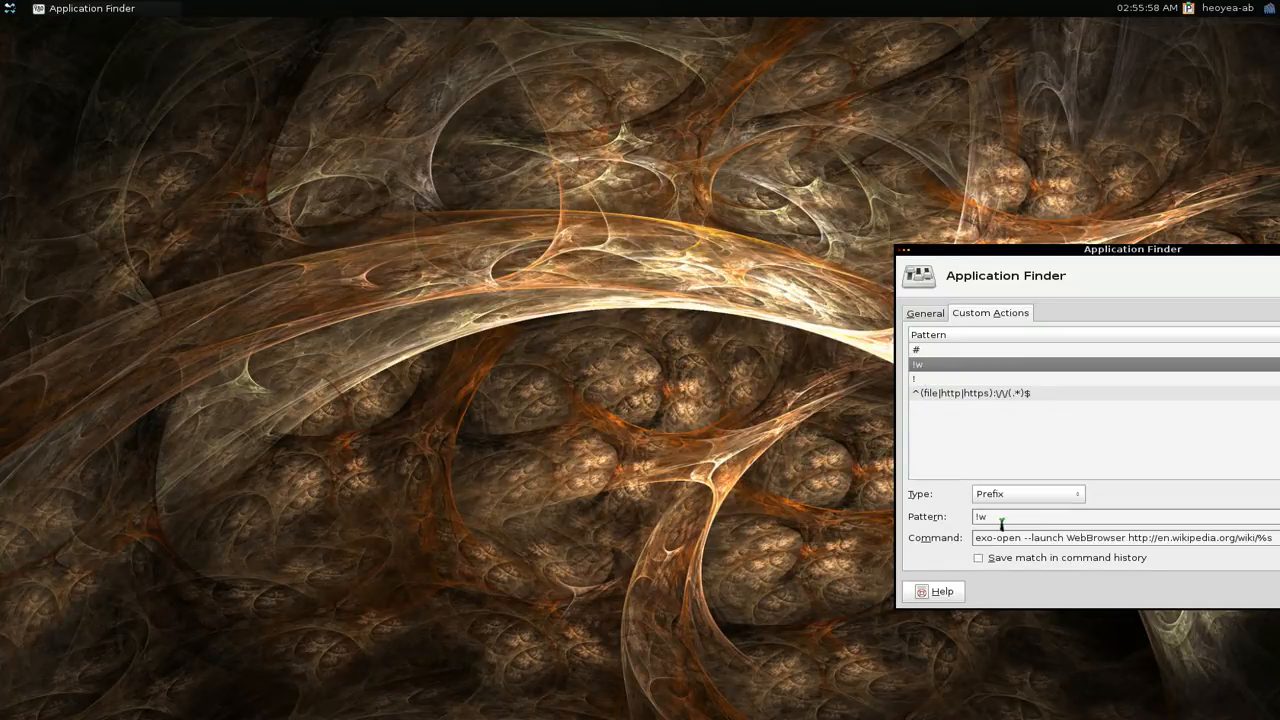
mouse_move(680, 488)
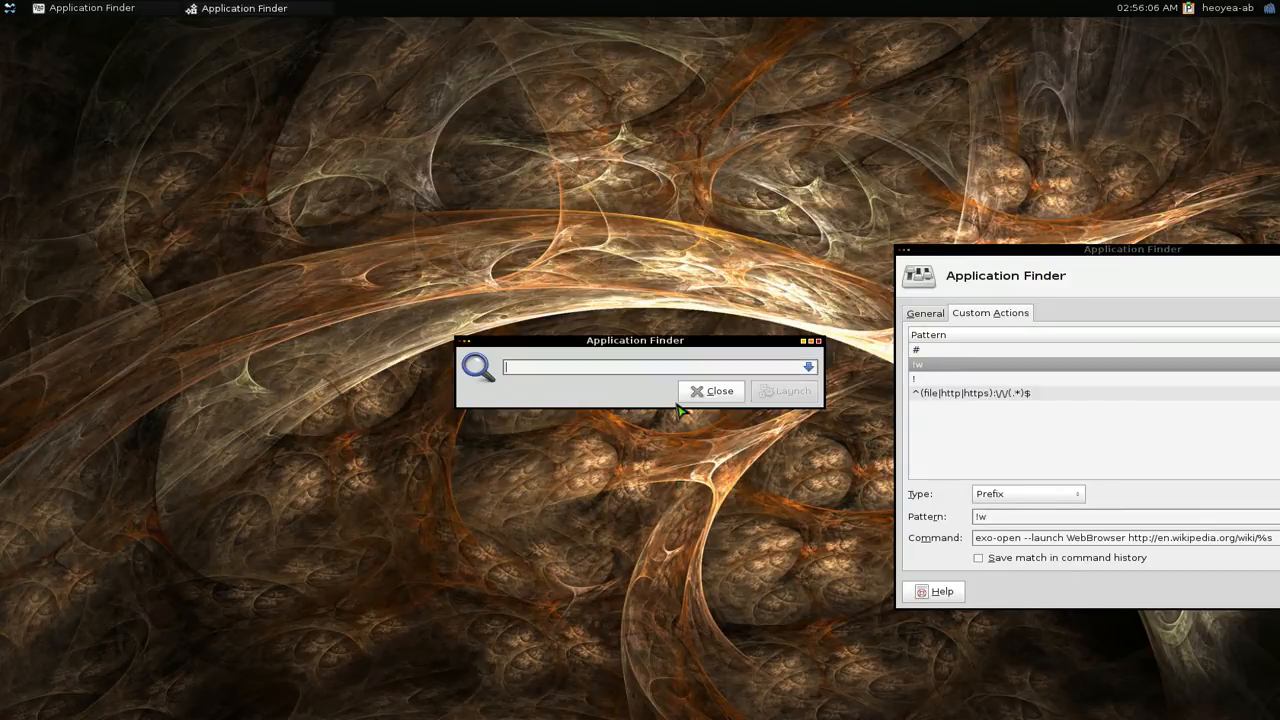
Step: Run '!w' with a search term to bring up the Linux Wikipedia article in Chromium
type("!w")
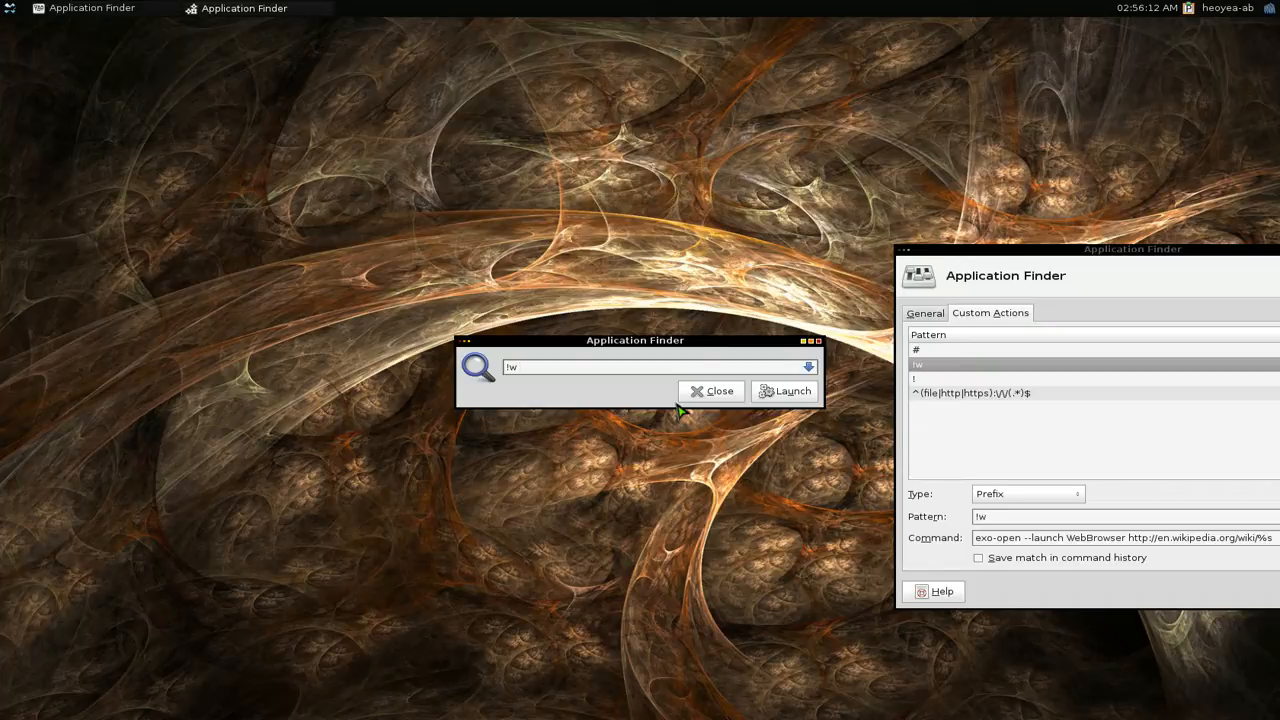
left_click(712, 390)
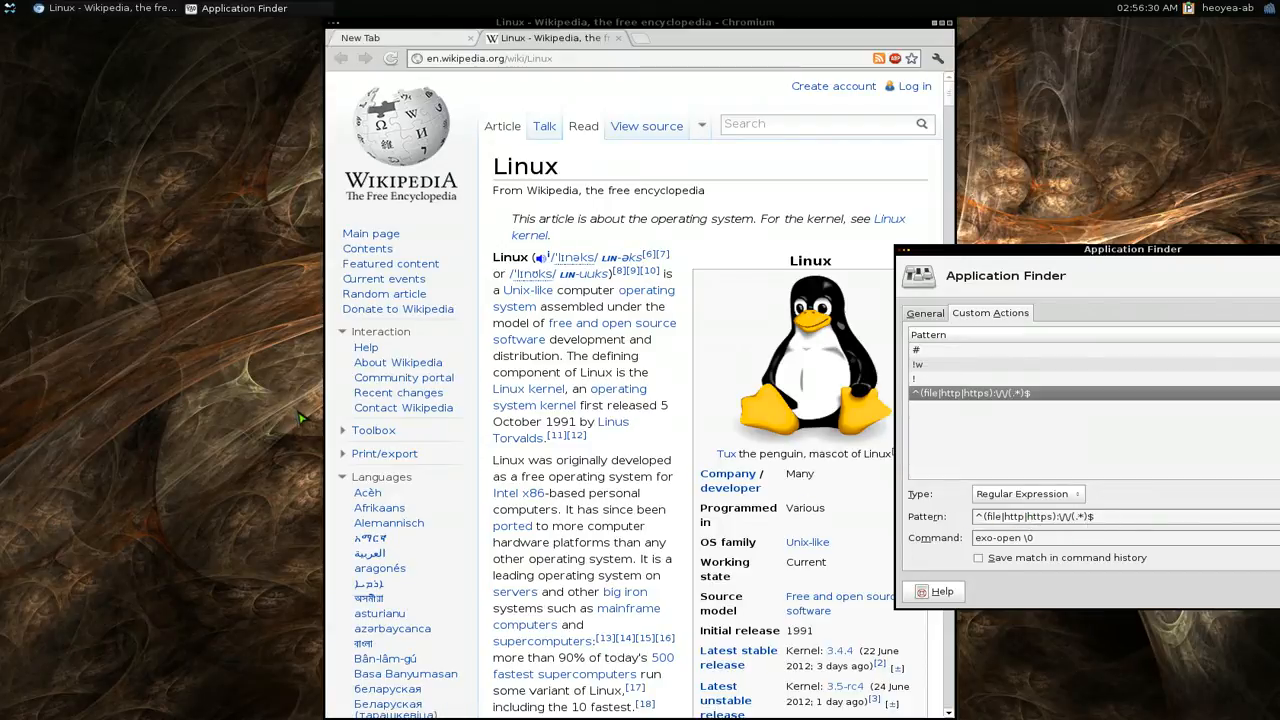
mouse_move(744, 238)
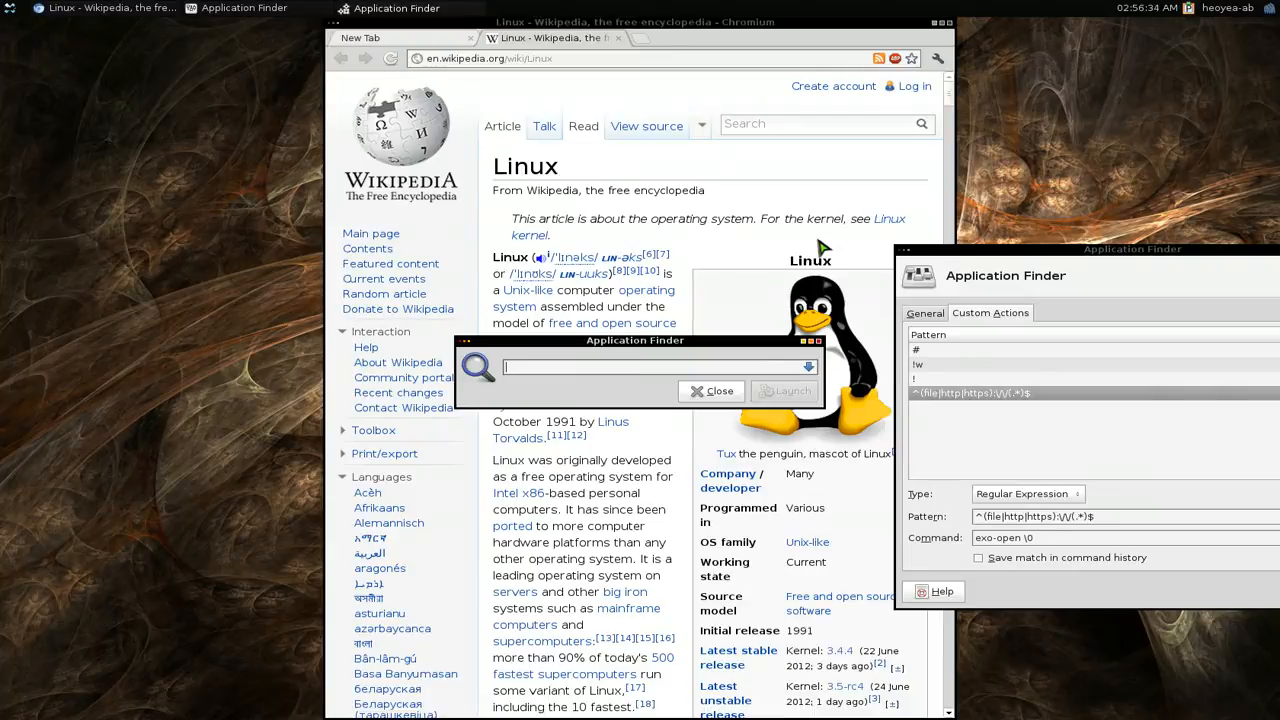
type("http")
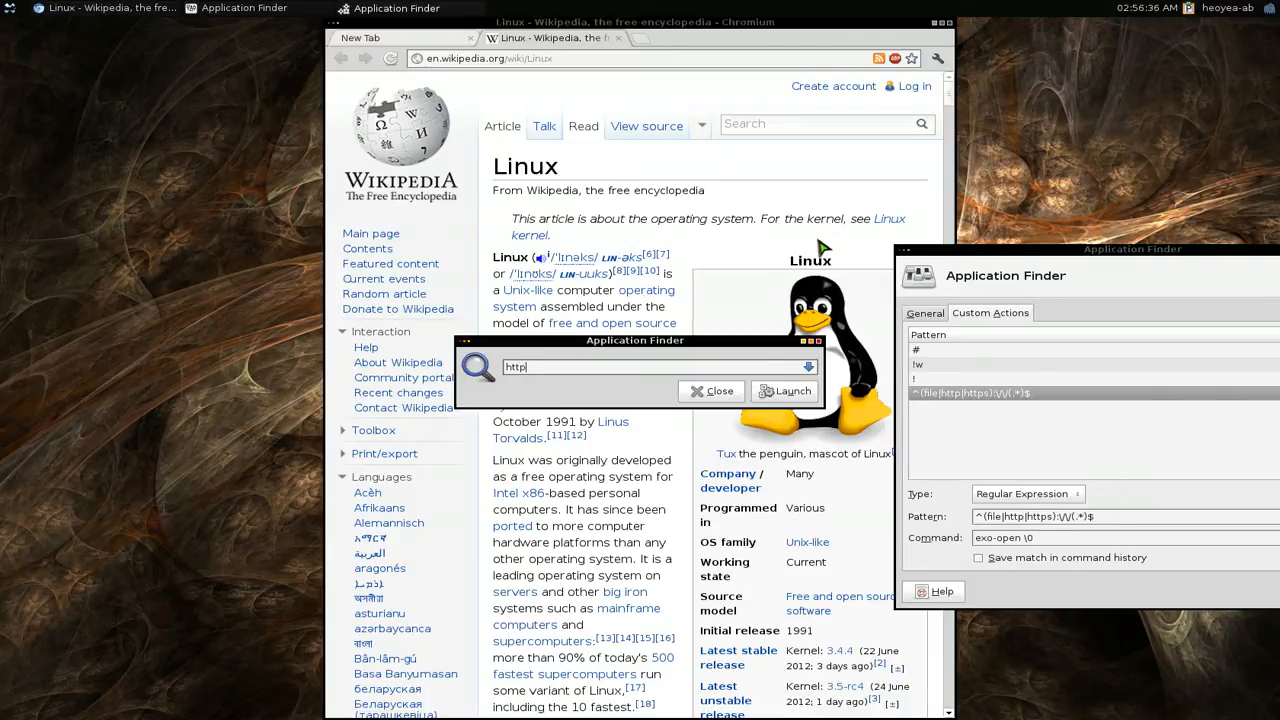
type("://")
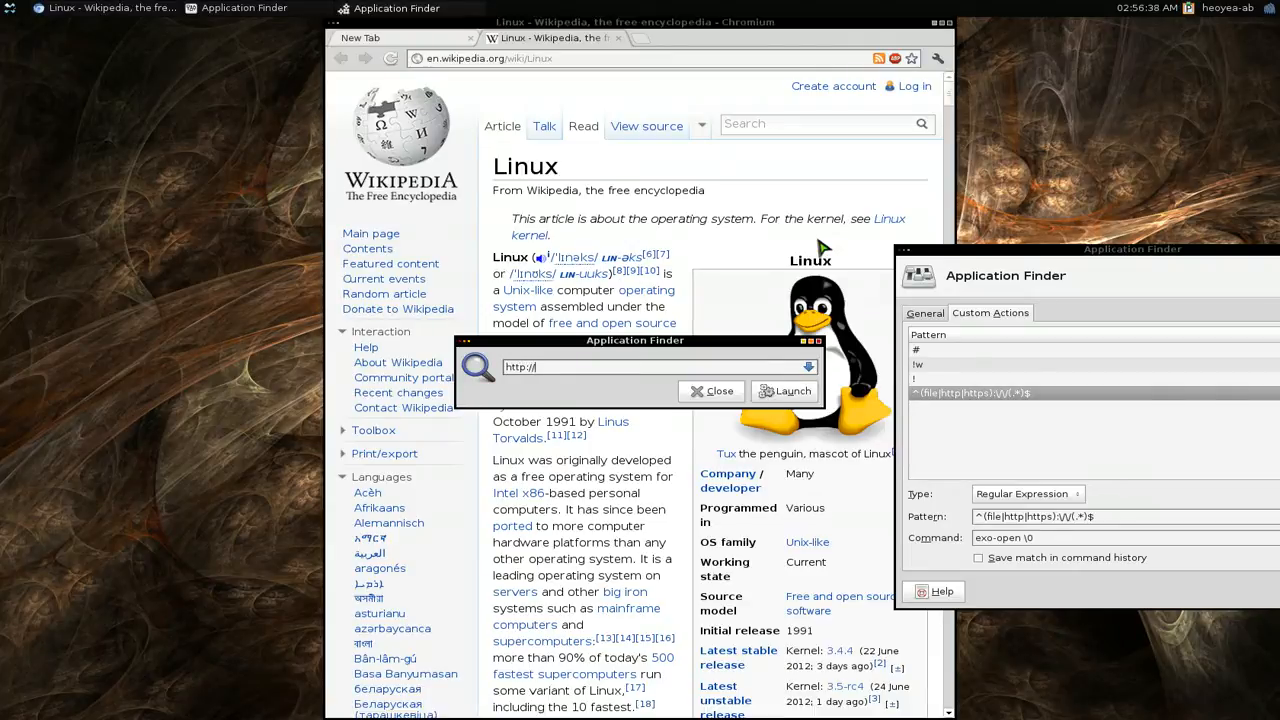
type("d")
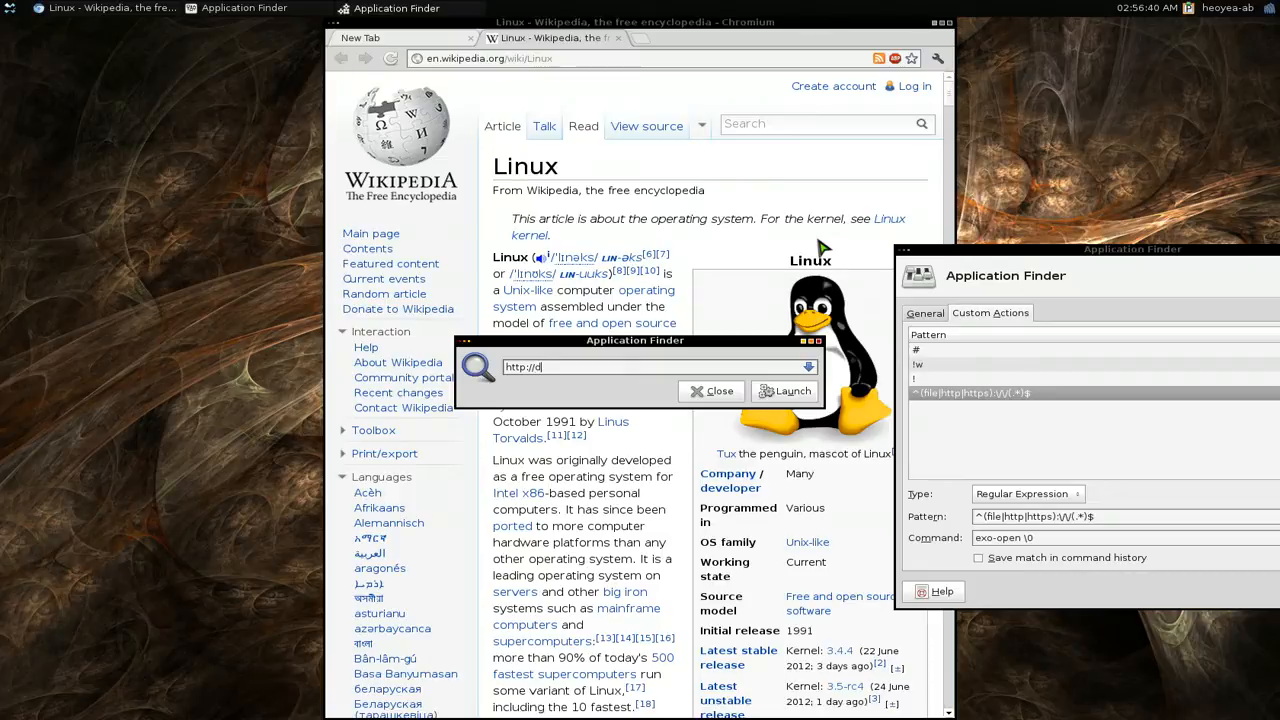
type("uckduck")
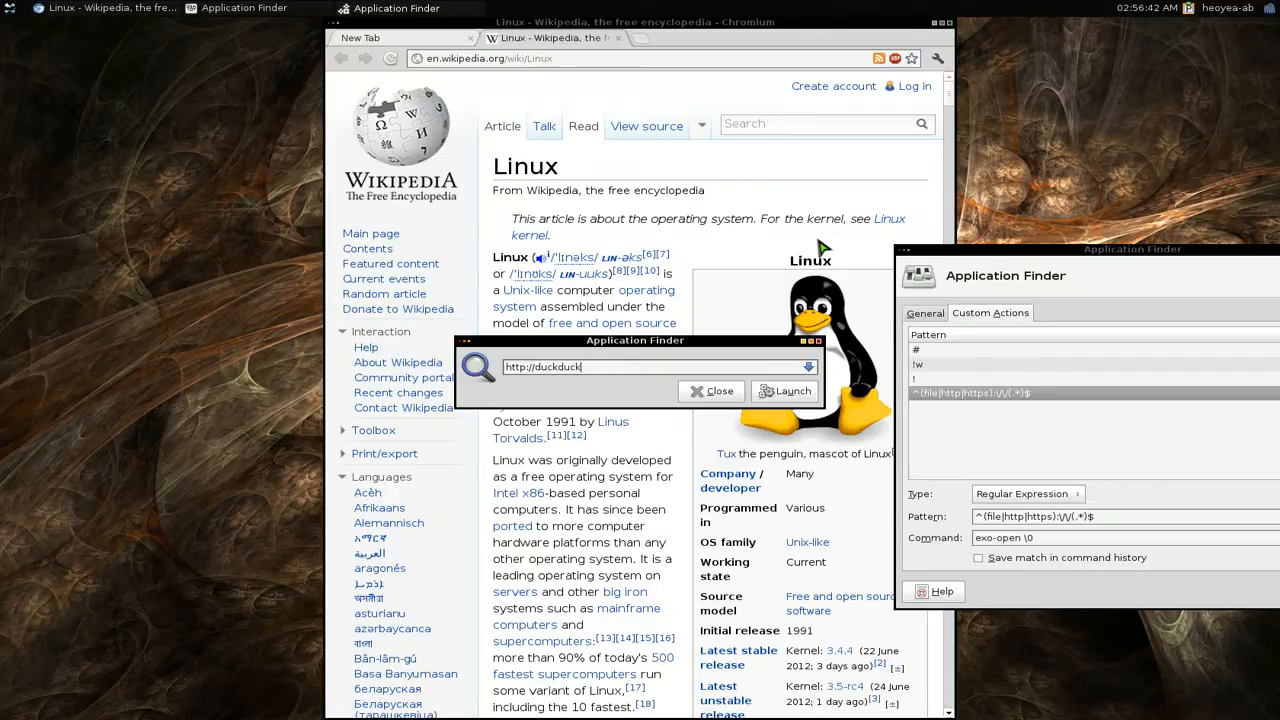
left_click(784, 390)
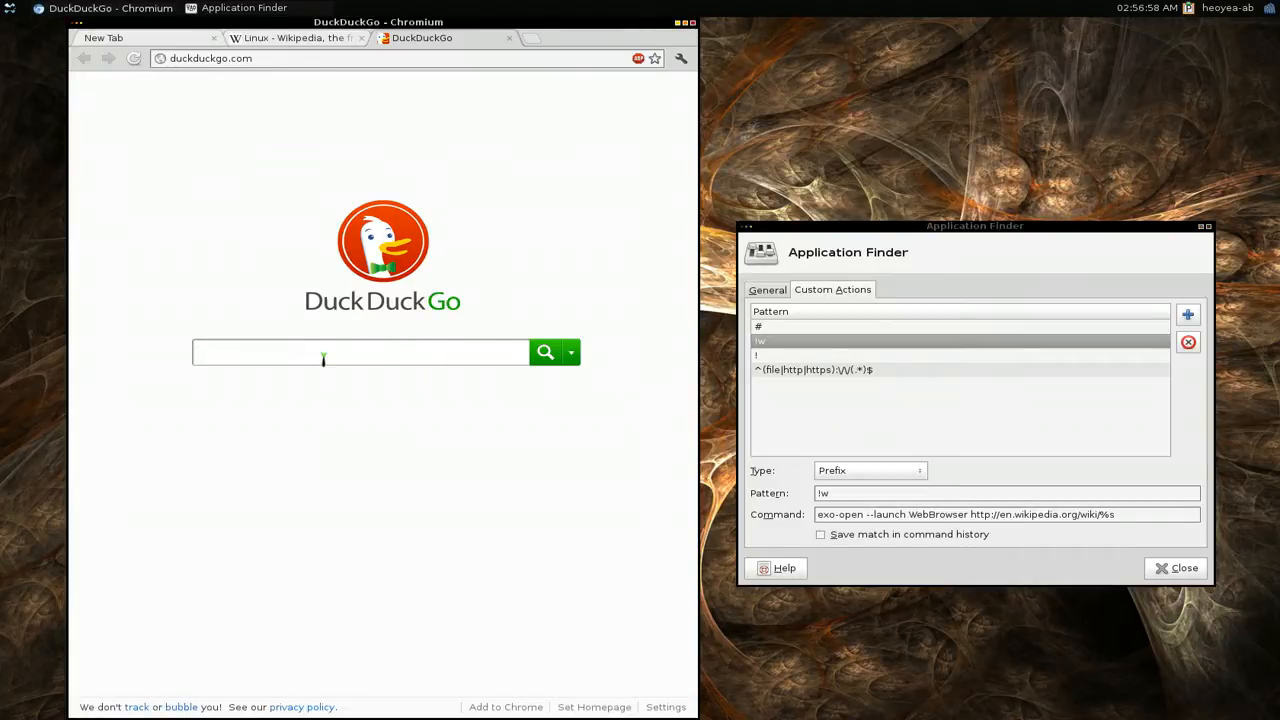
Step: Search DuckDuckGo for 'linux' to get a results URL
type("linux")
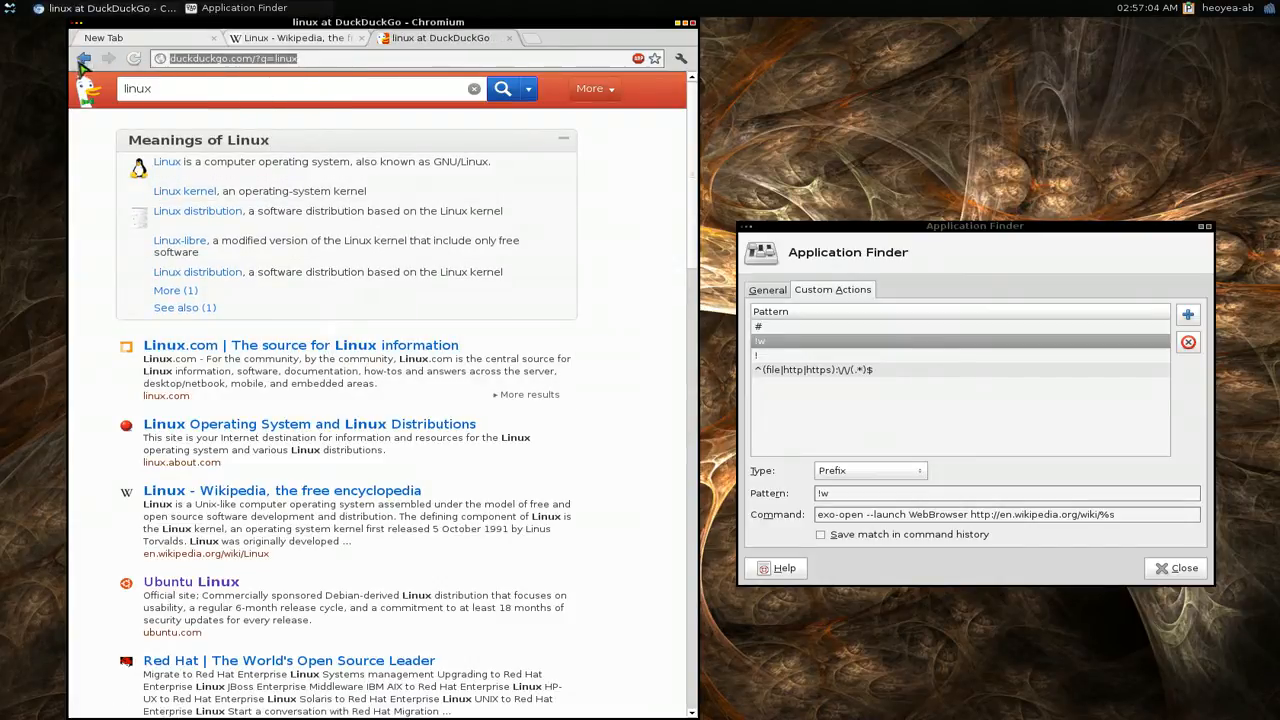
mouse_move(370, 128)
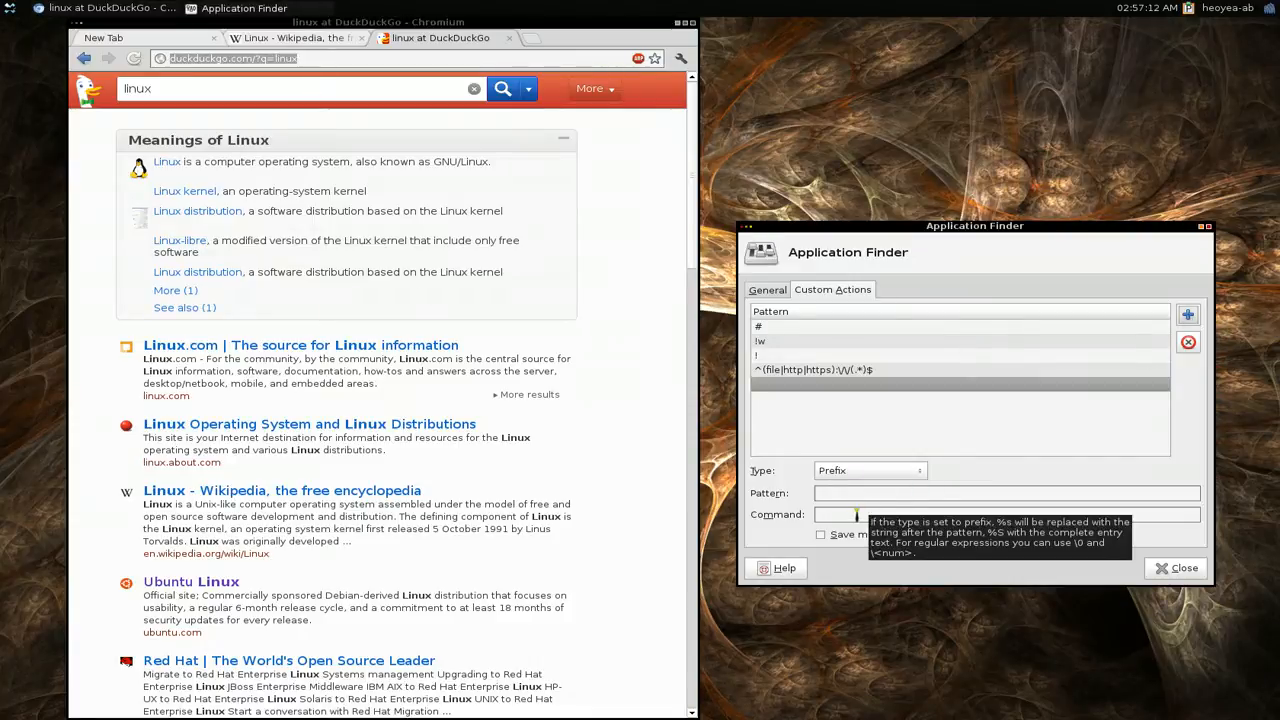
type("http://duckduckgo.com/?q=linux")
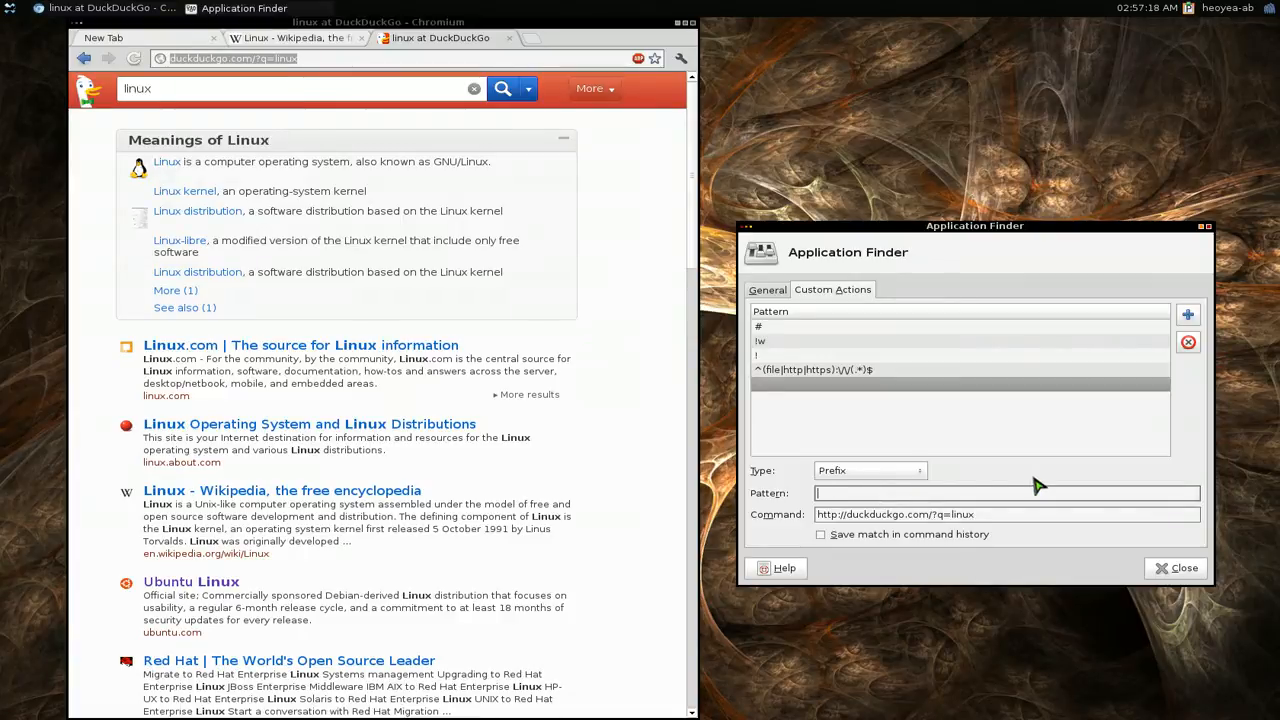
type("ld")
left_click(1006, 514)
type("exo-open --launch WebBrowser ")
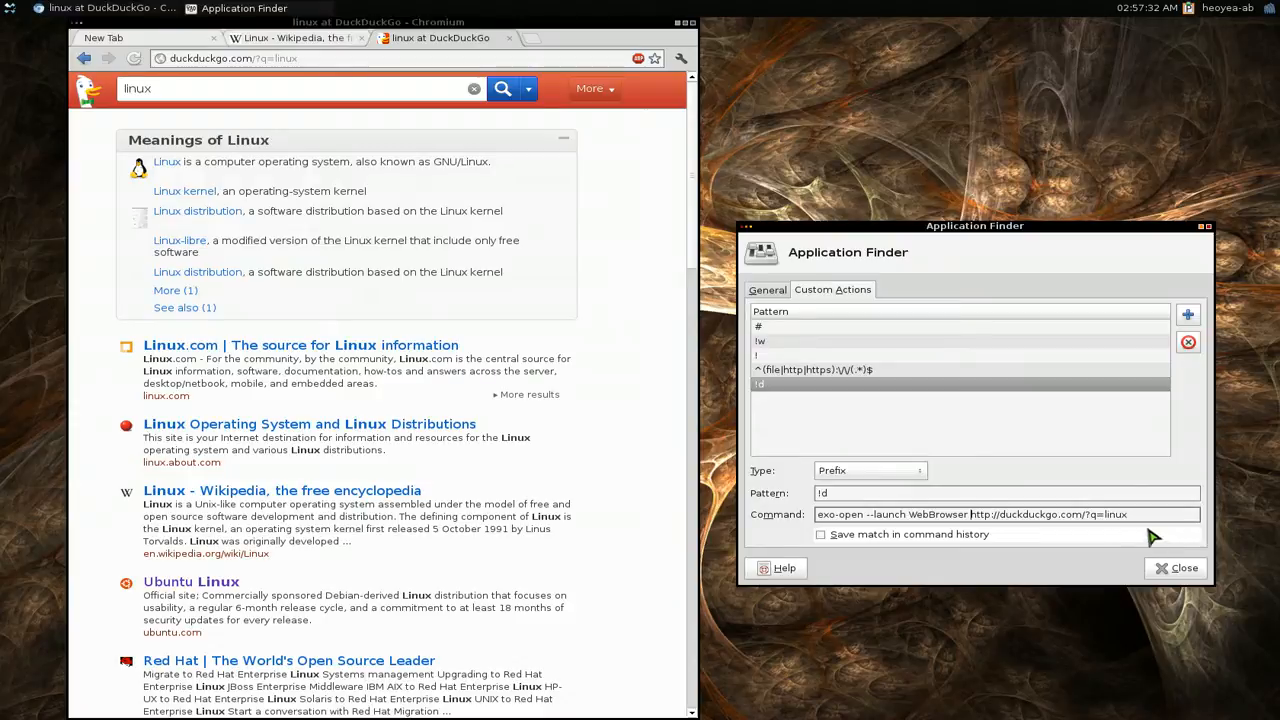
double_click(1116, 514)
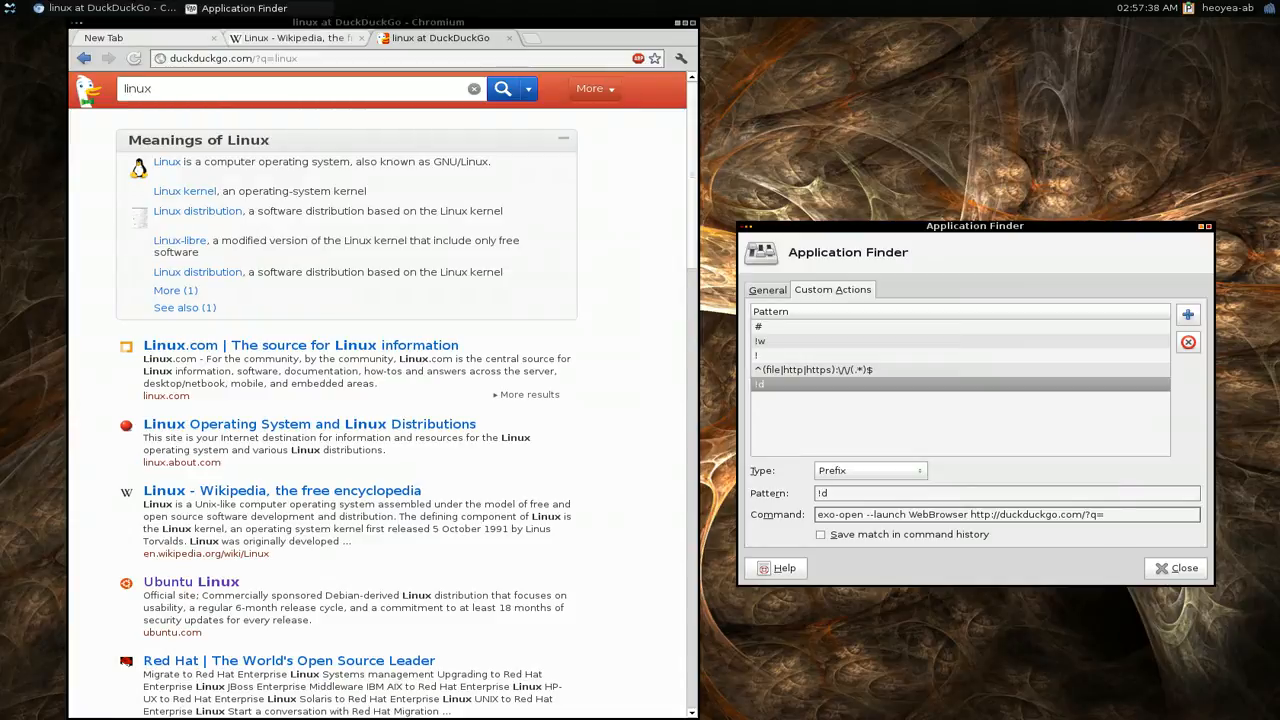
type("%s")
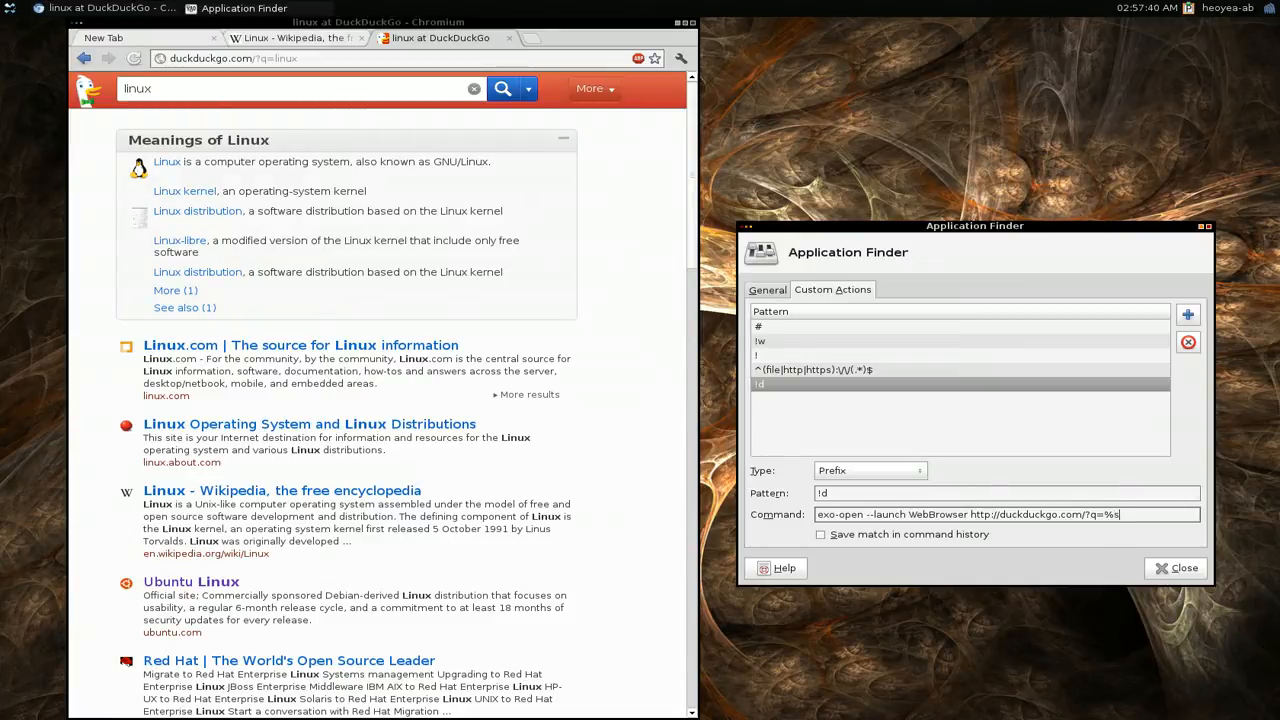
mouse_move(970, 452)
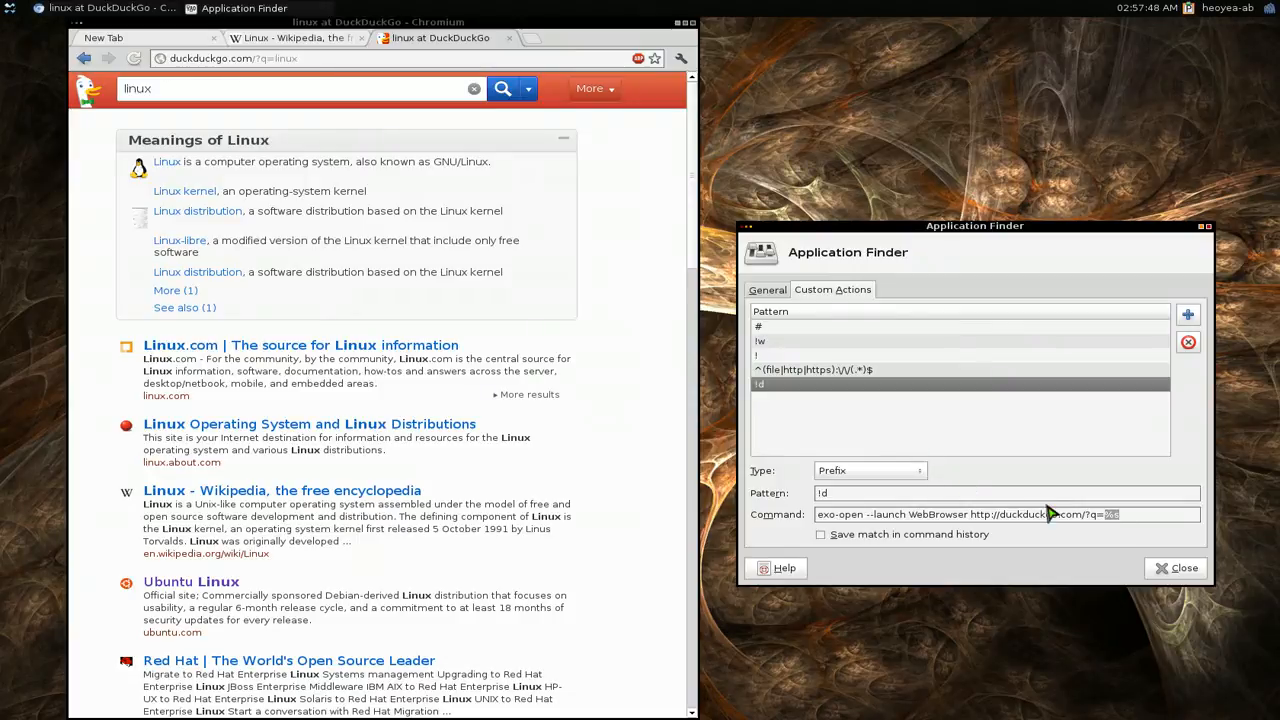
mouse_move(664, 428)
type("!")
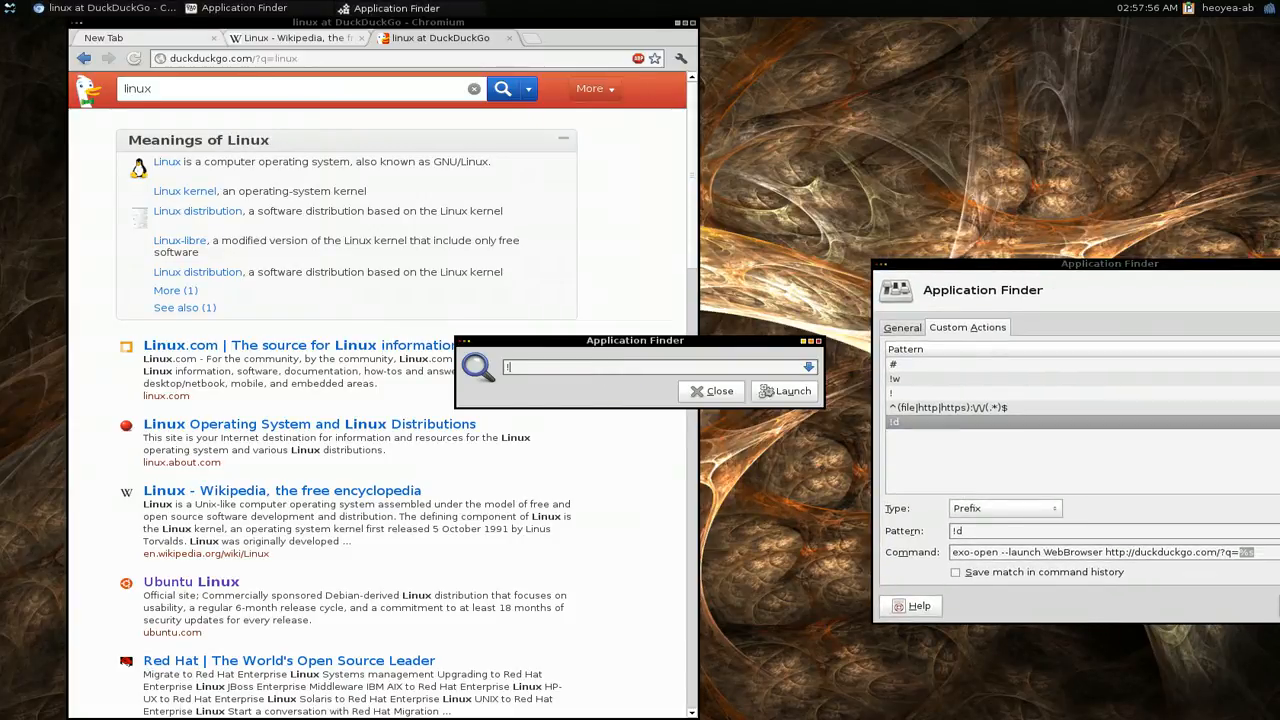
Step: Run '!d gotbletu' to get DuckDuckGo results for gotbletu in Chromium
type("d")
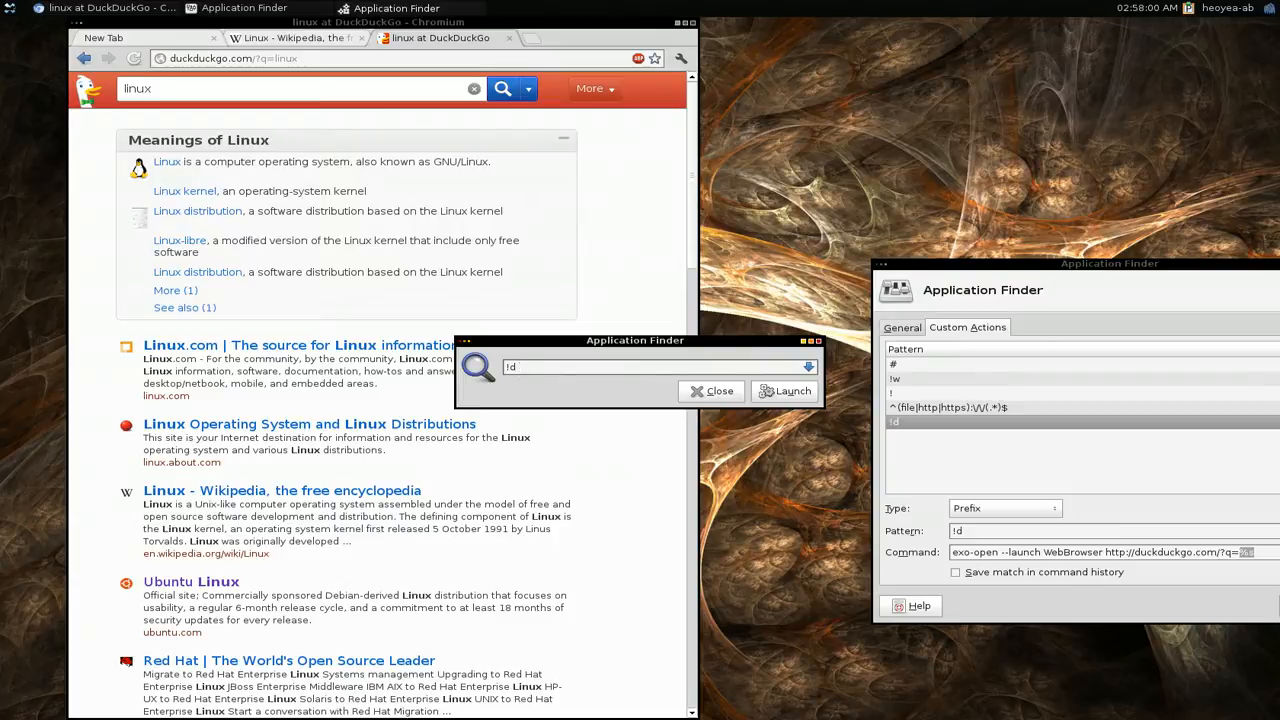
type("gotbletu")
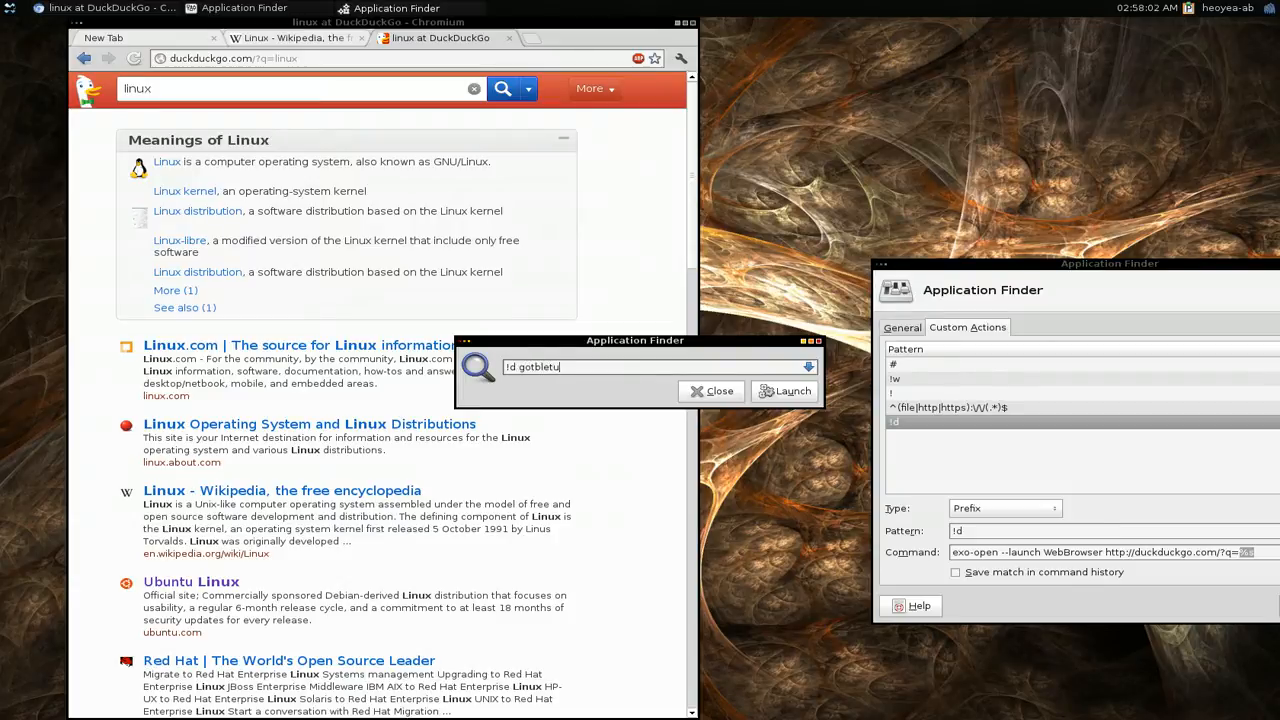
left_click(784, 390)
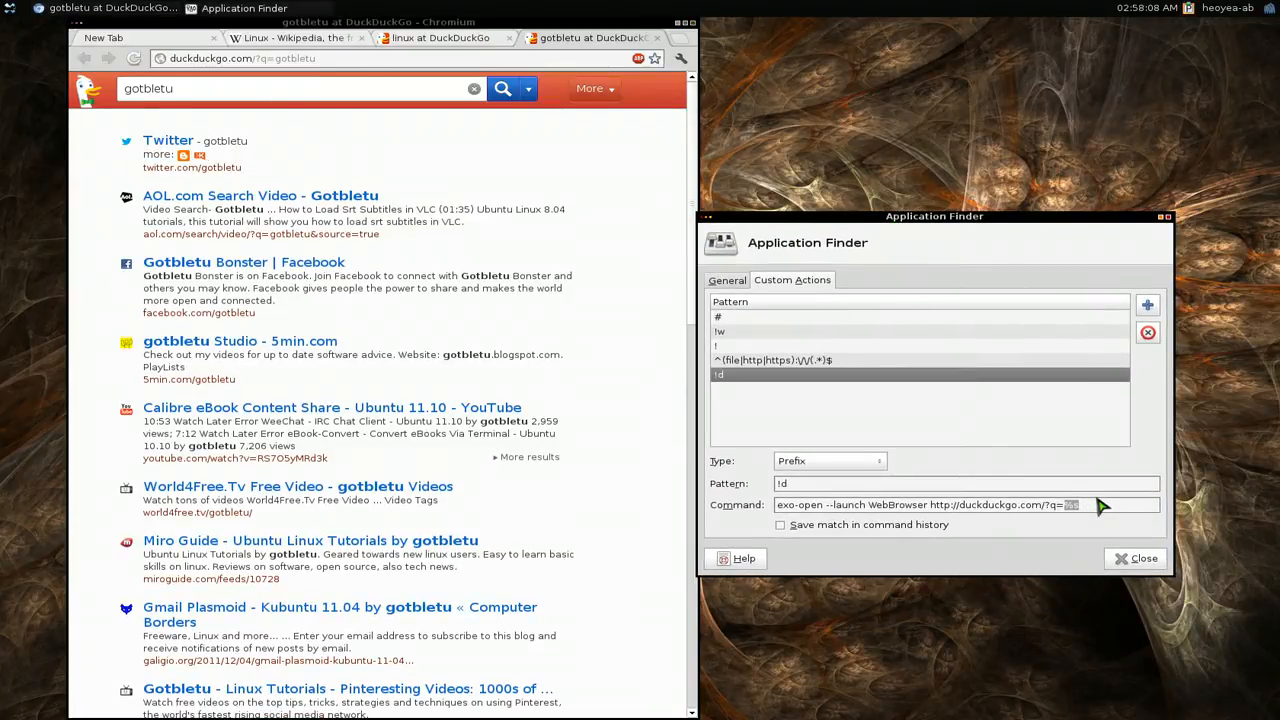
type("%s")
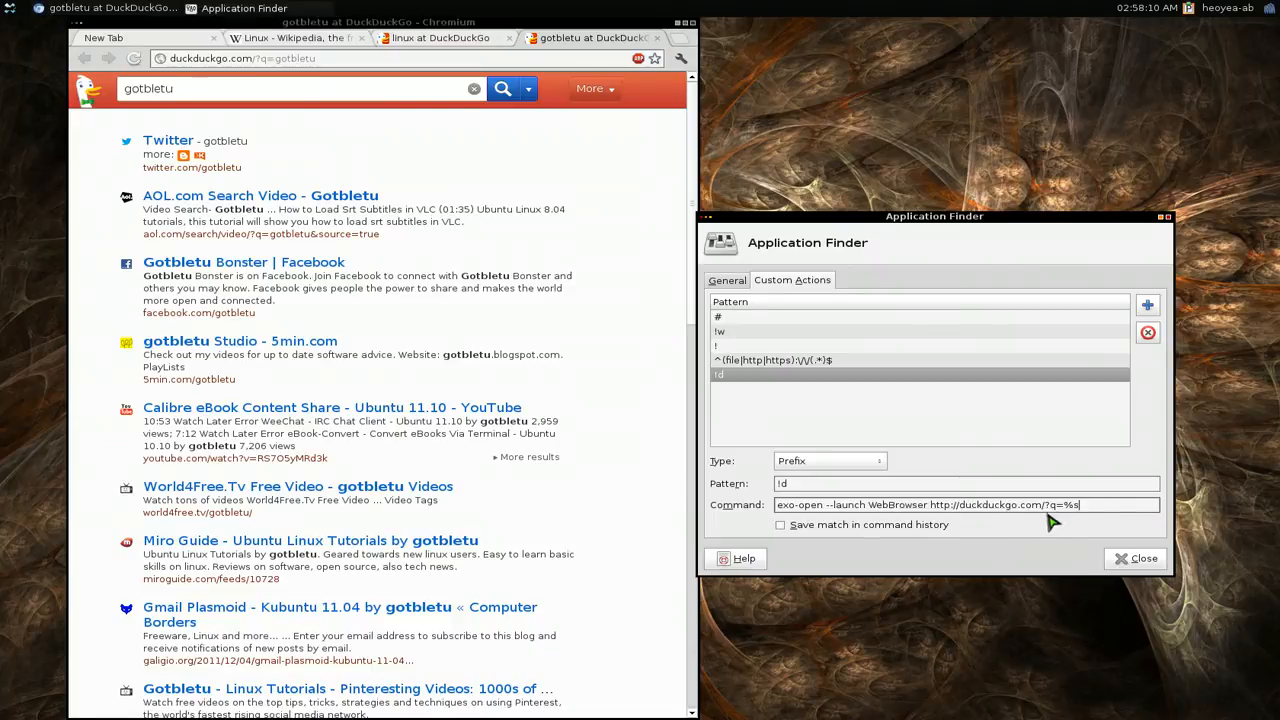
mouse_move(910, 450)
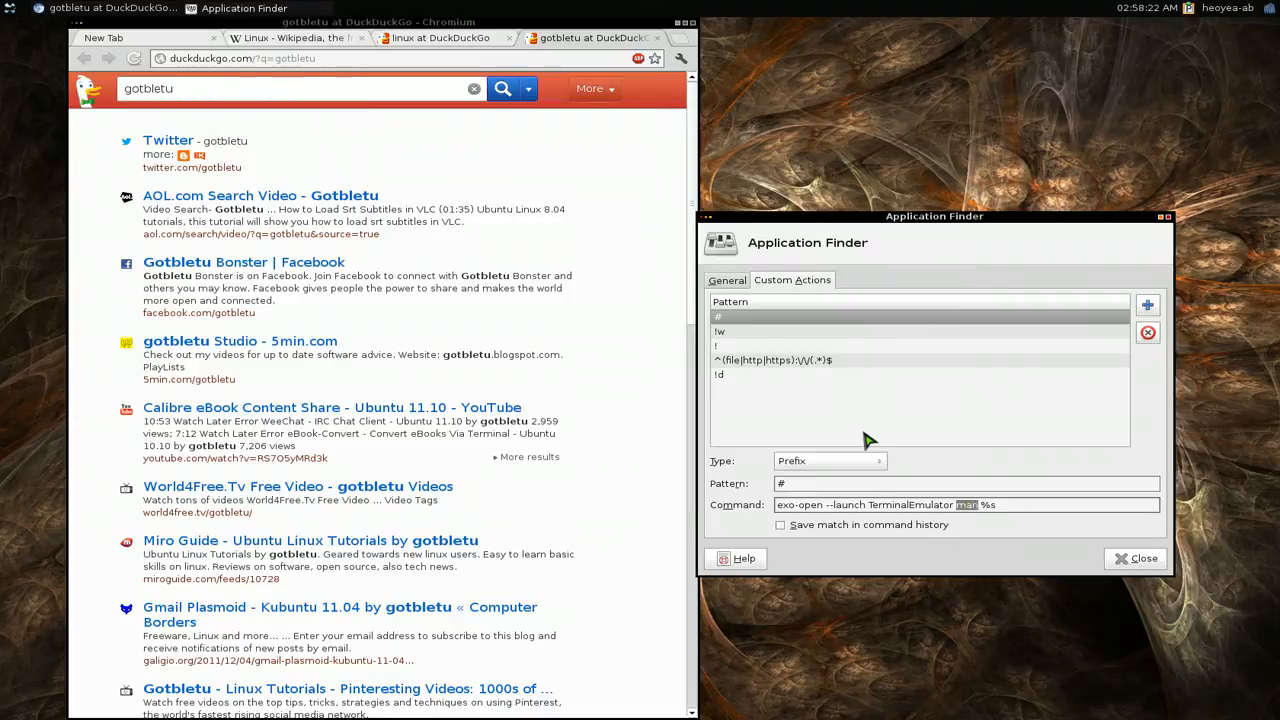
mouse_move(650, 408)
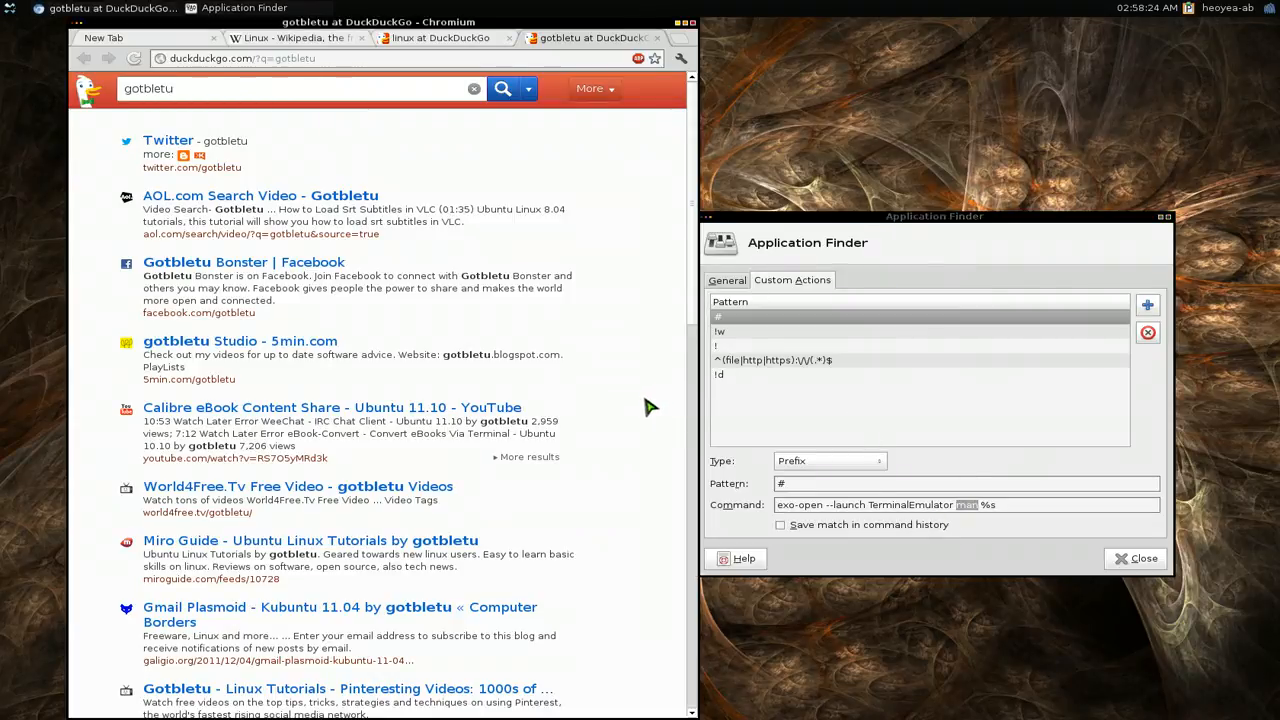